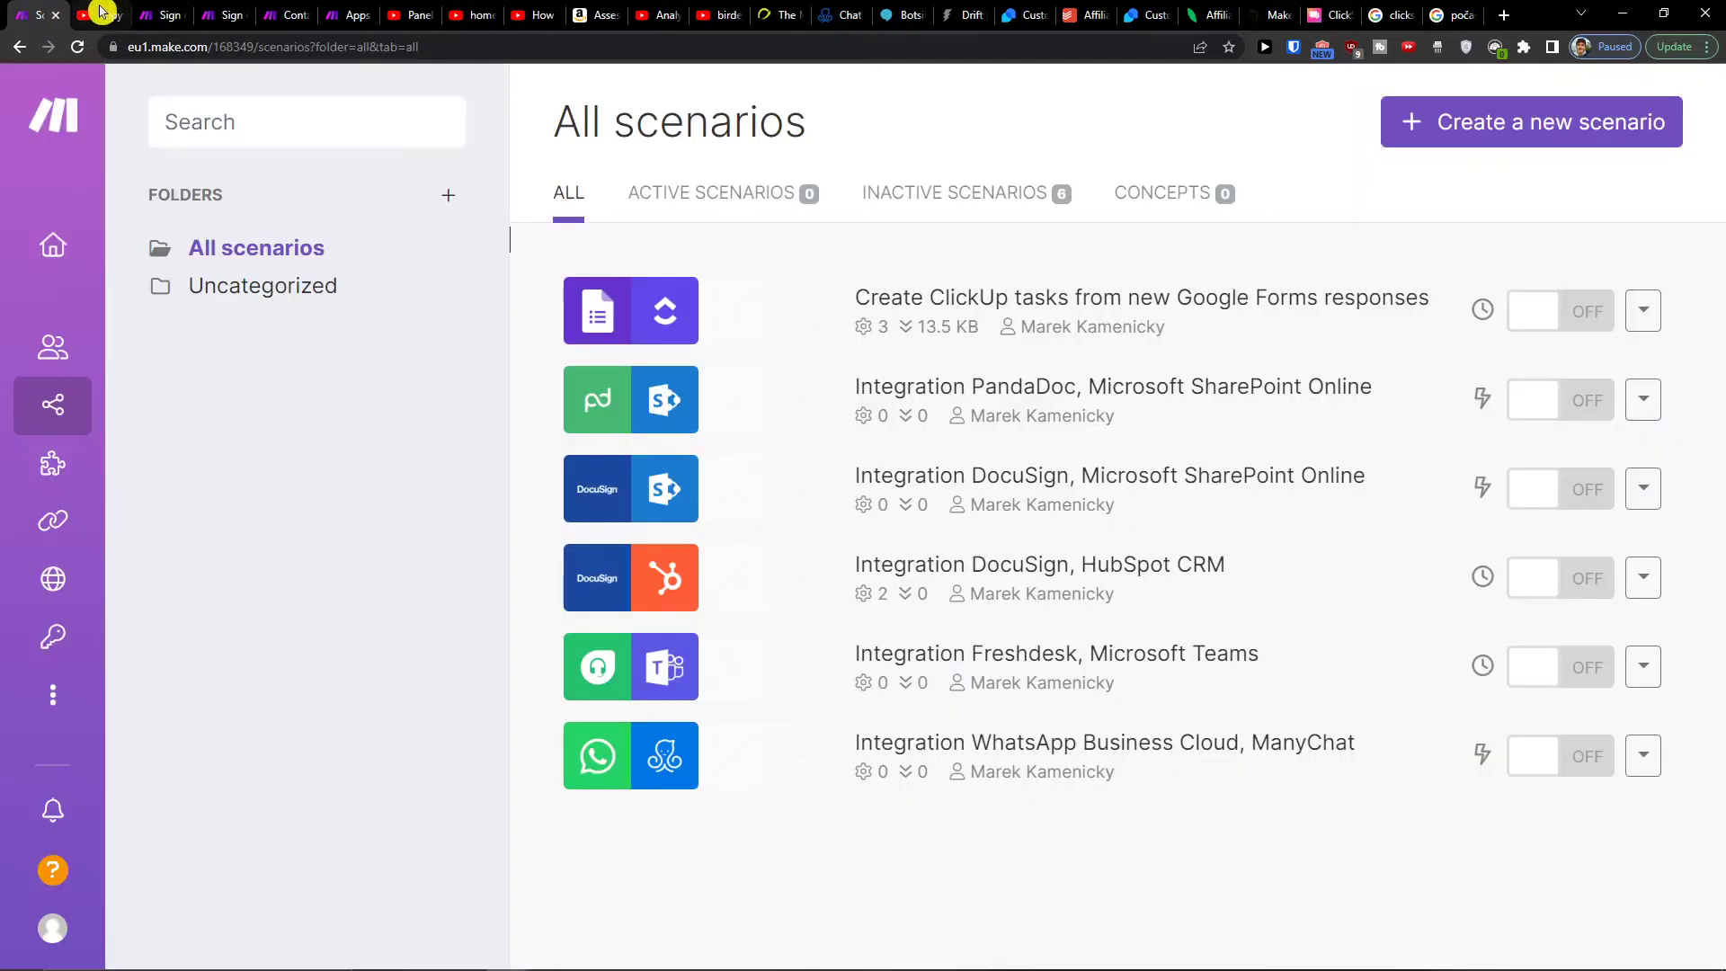
Follow the tutorial video's description link to Make's registration page and look it over
{"action": "left_click", "coordinate": [88, 16]}
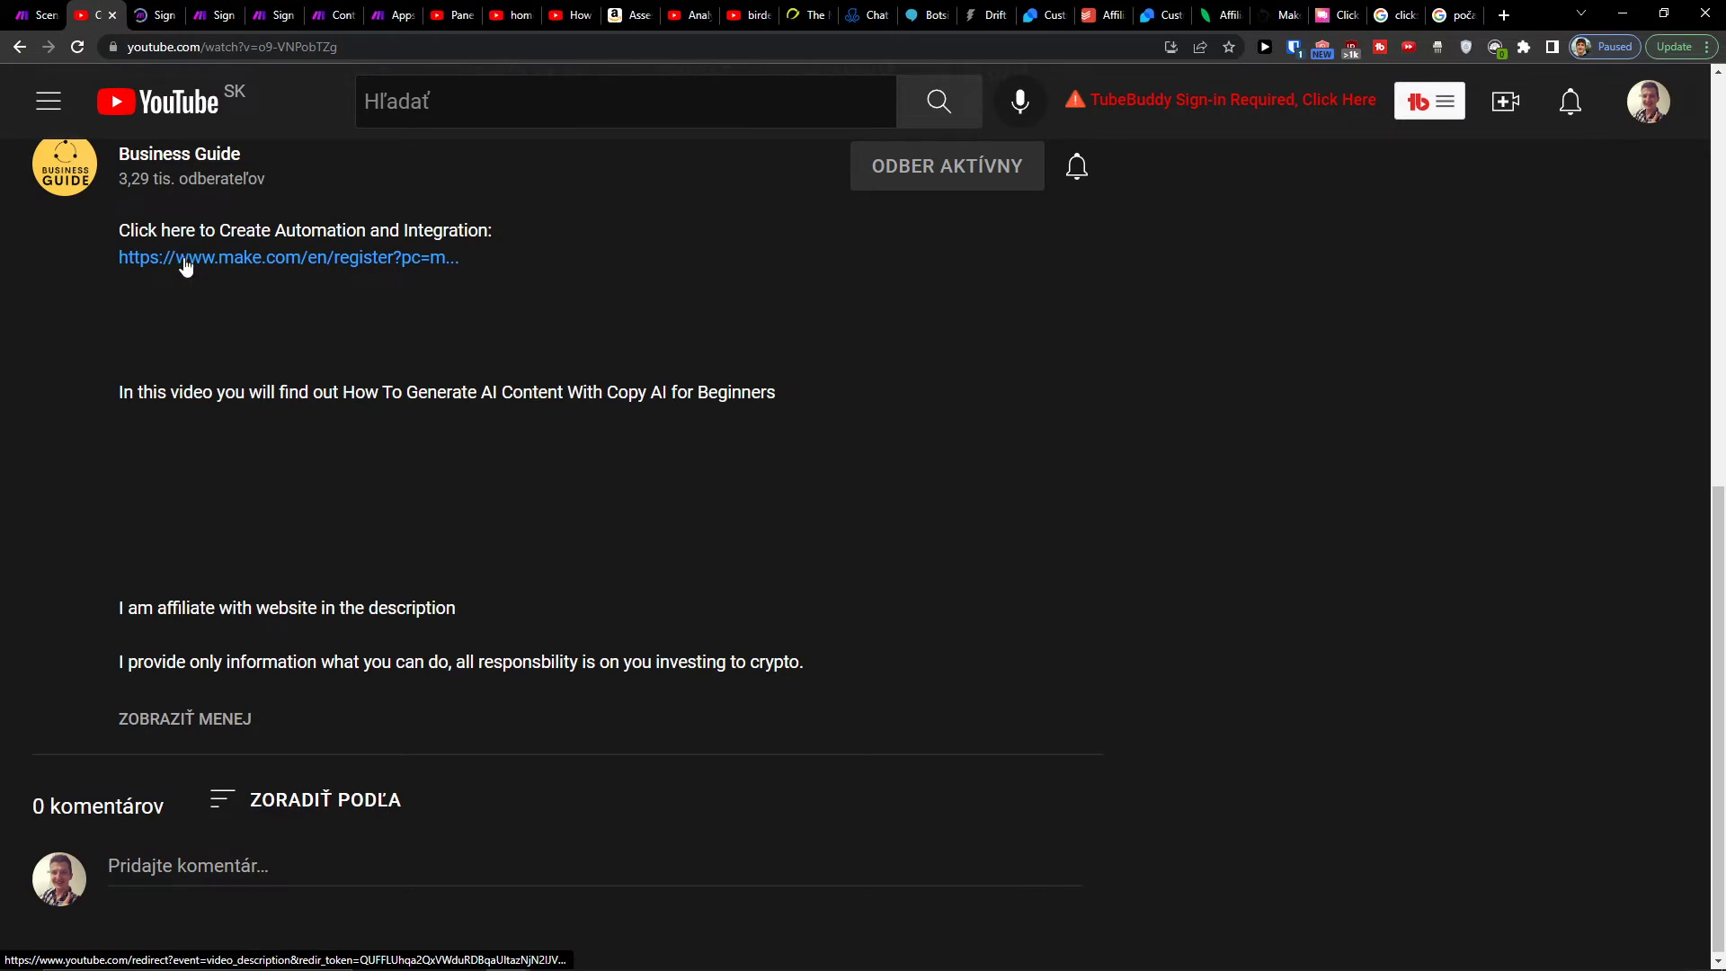
{"action": "left_click", "coordinate": [289, 256]}
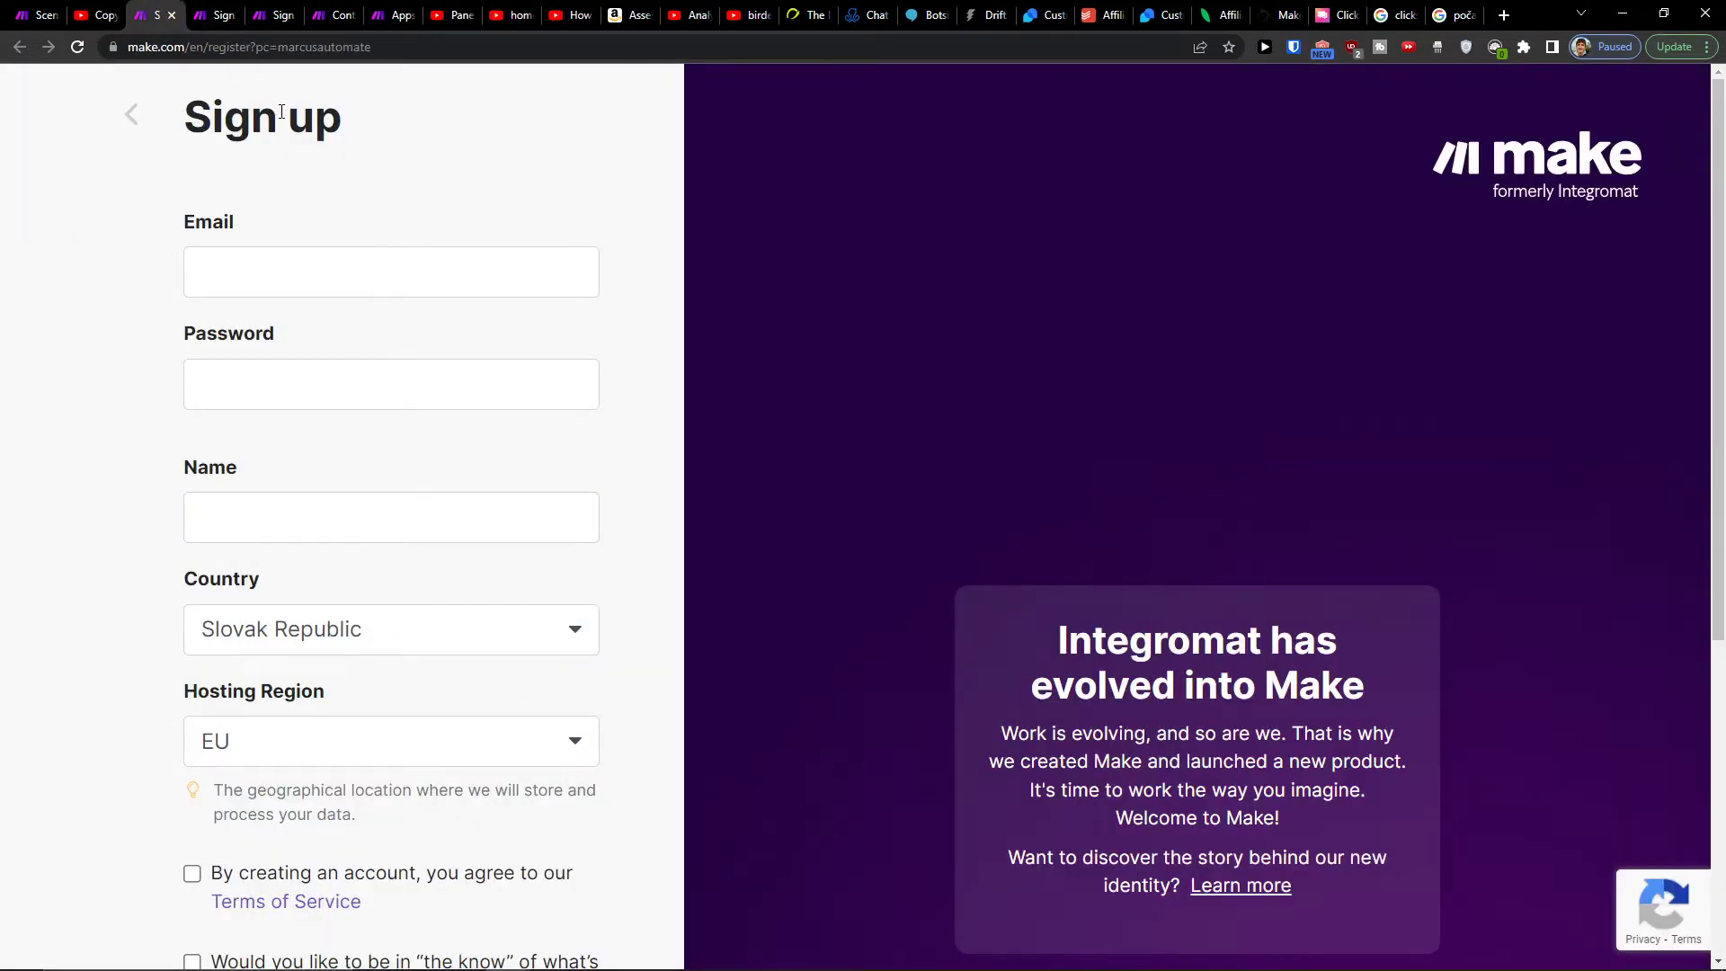
{"action": "scroll", "scroll_direction": "down", "scroll_amount": 3}
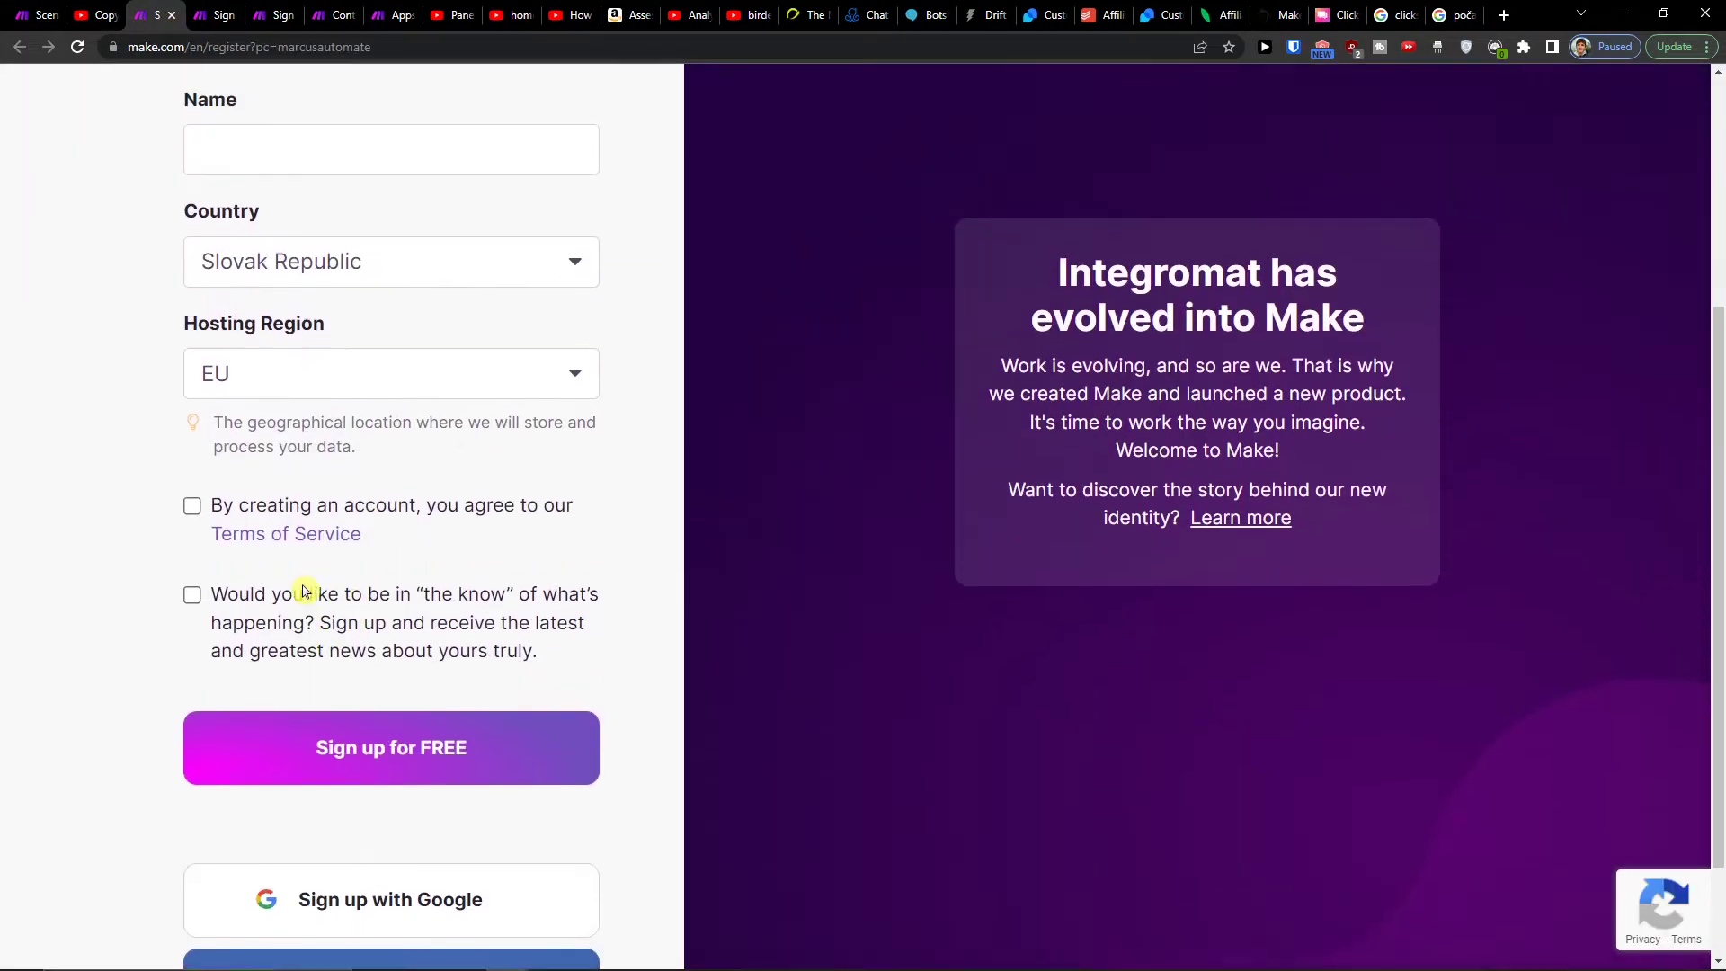
{"action": "scroll", "scroll_direction": "up", "scroll_amount": 3}
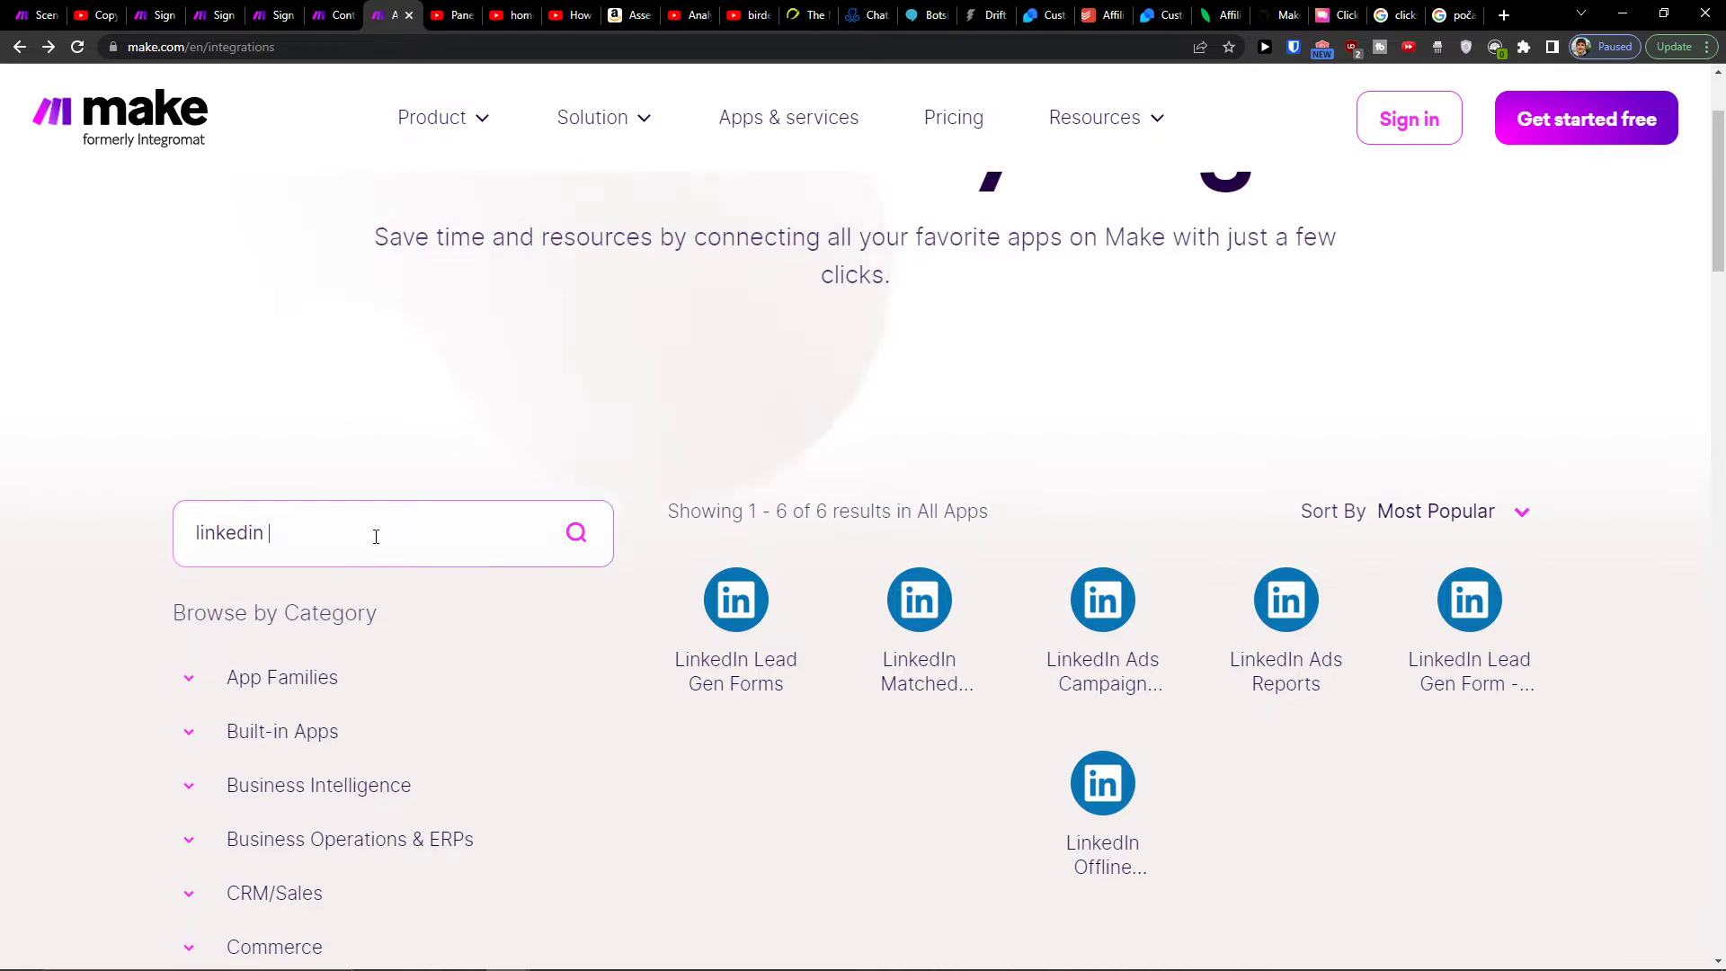
Return to the Scenarios list and start a new, empty scenario
{"action": "left_click", "coordinate": [602, 117]}
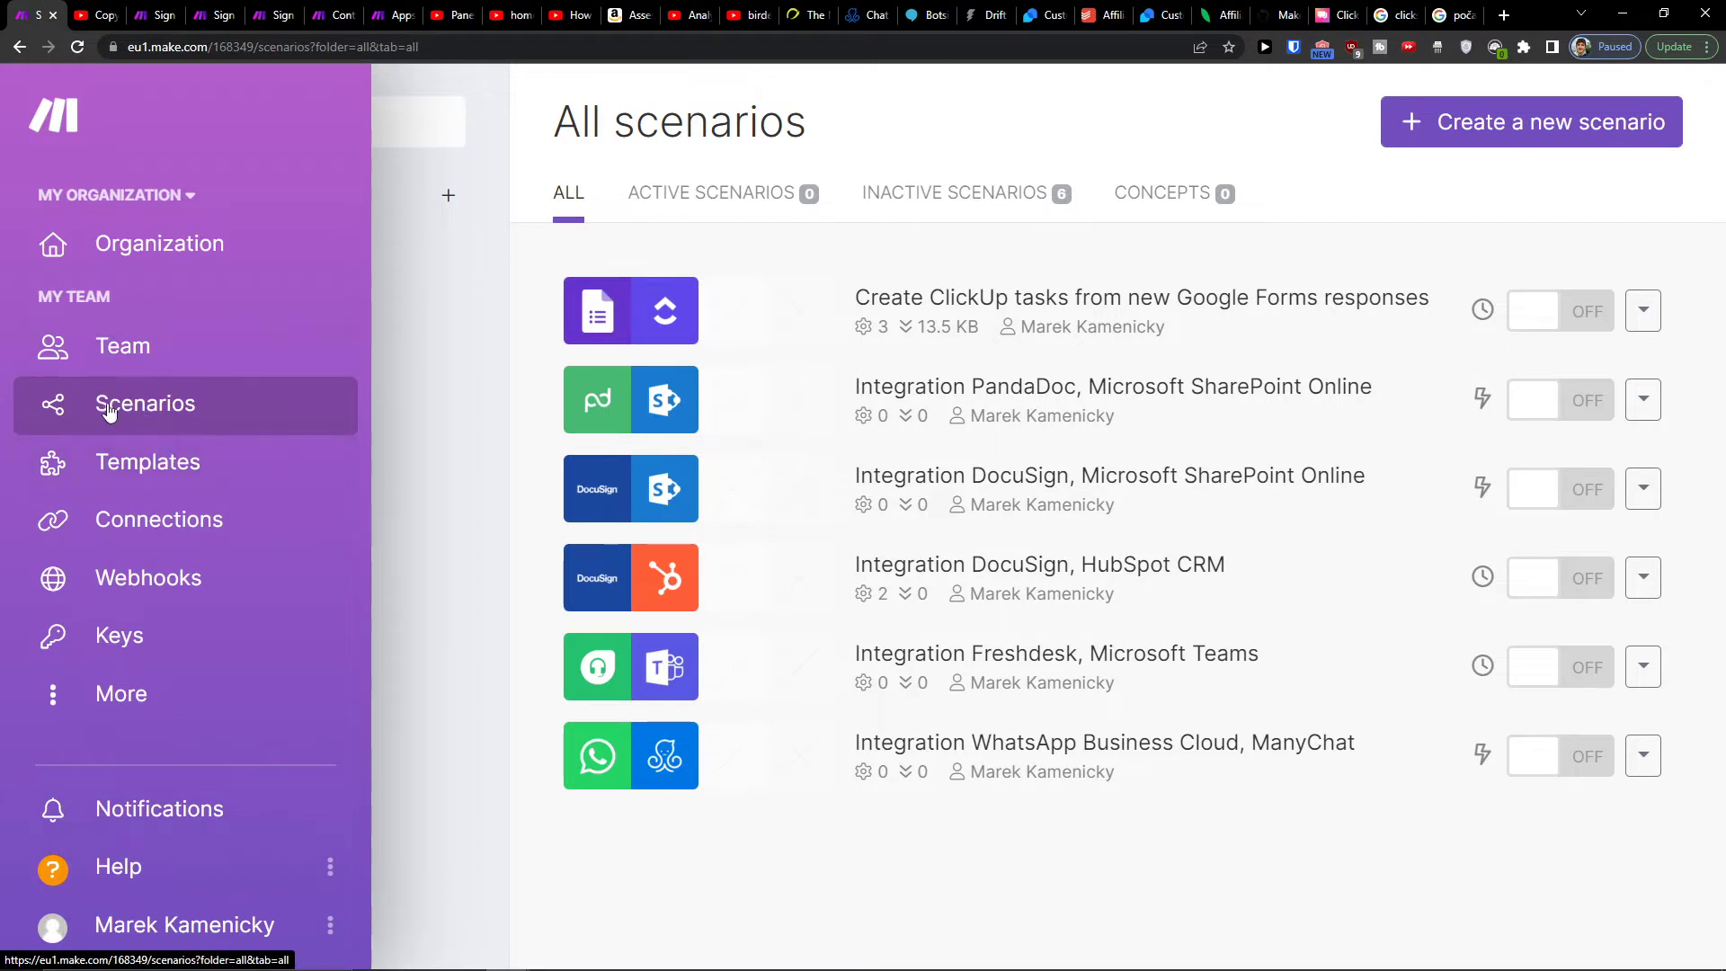
{"action": "left_click", "coordinate": [1529, 121]}
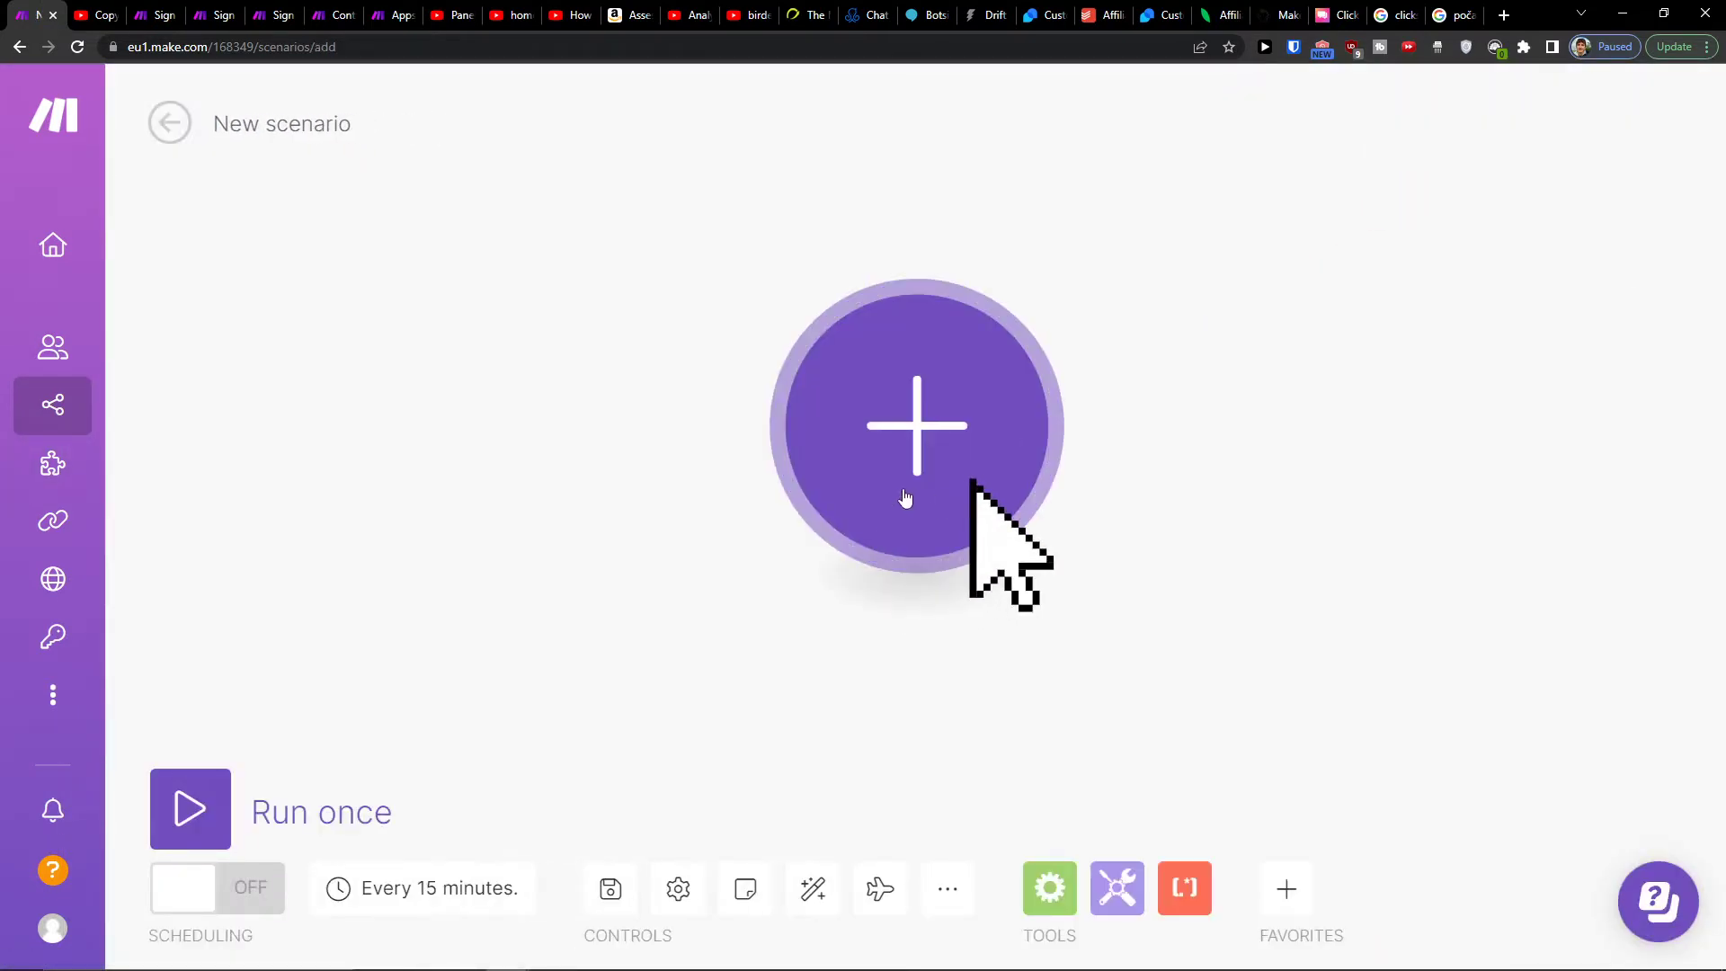
Search the app list for 'manychat' and choose ManyChat as the first app
{"action": "left_click", "coordinate": [916, 426]}
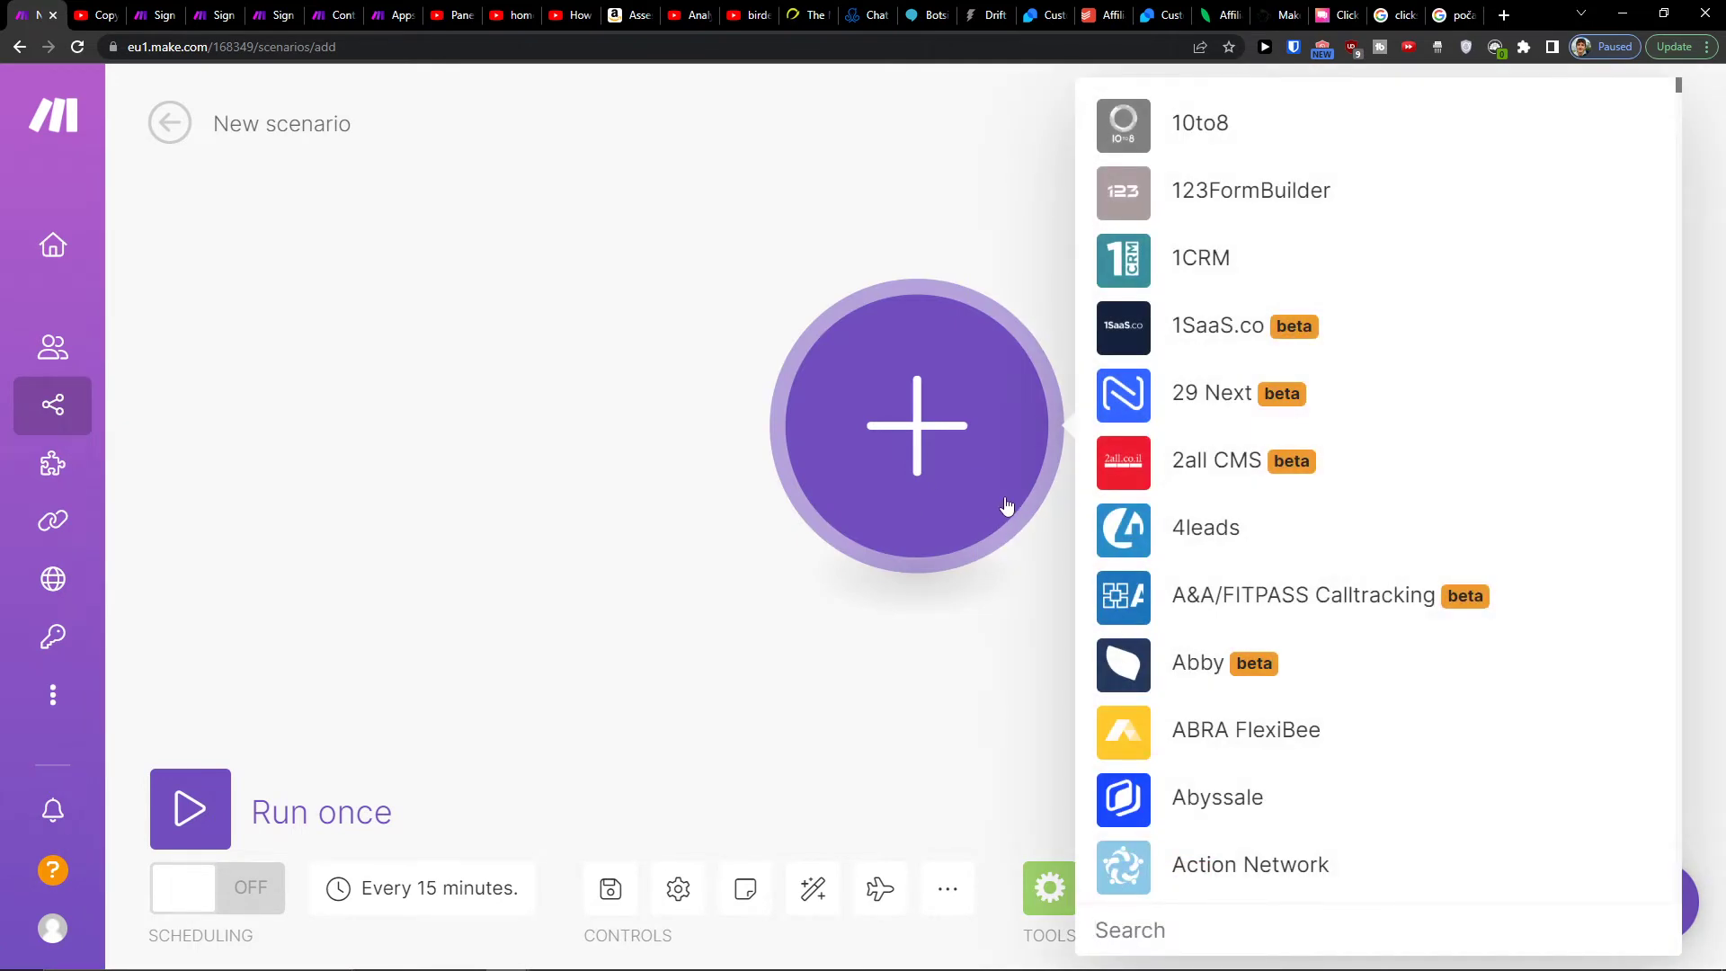
{"action": "type", "text": "li"}
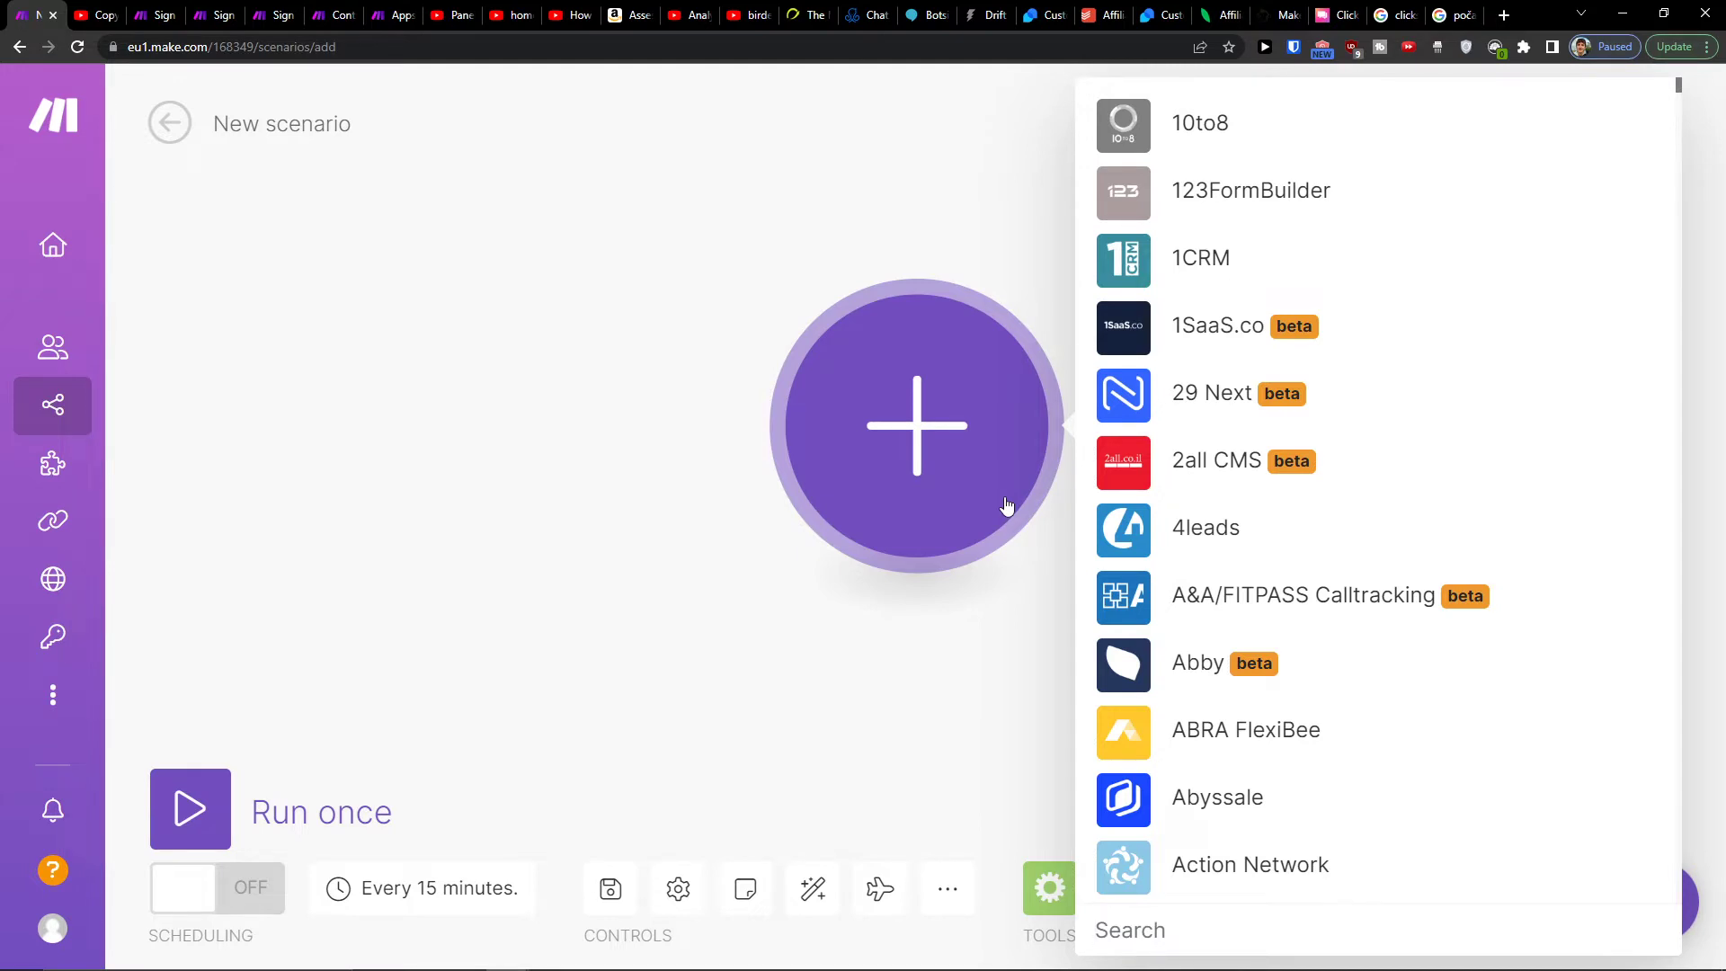
{"action": "type", "text": "chat"}
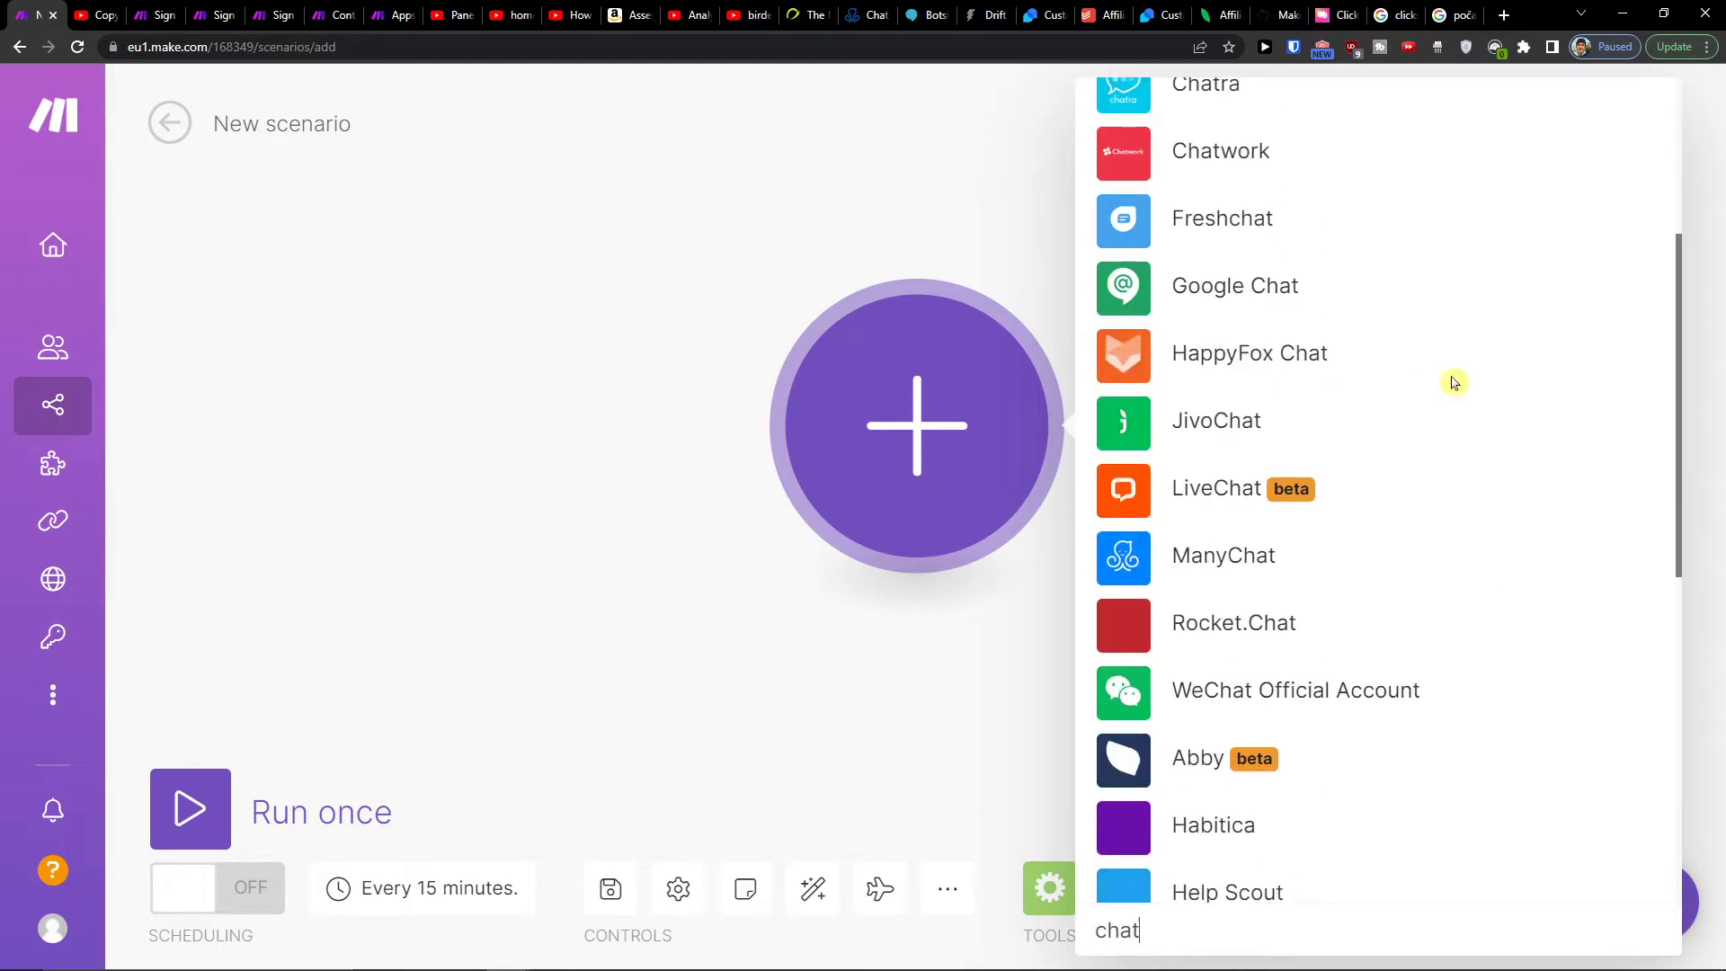
{"action": "scroll", "scroll_direction": "down", "scroll_amount": 3}
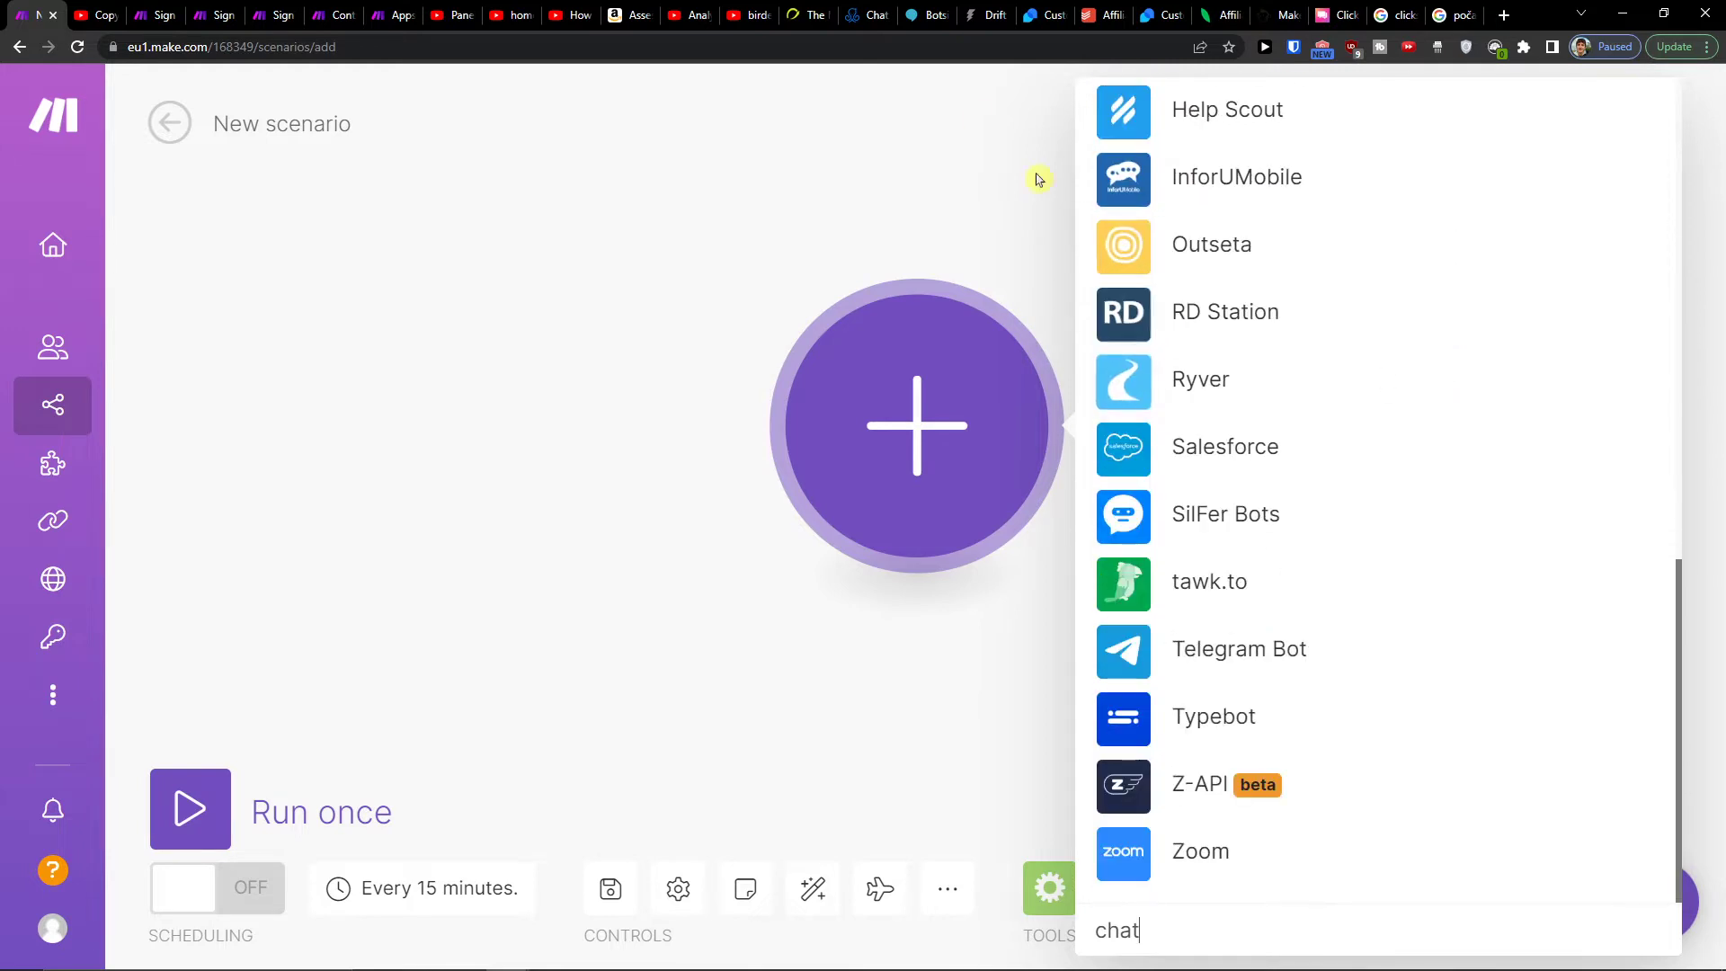
{"action": "key", "text": "Backspace"}
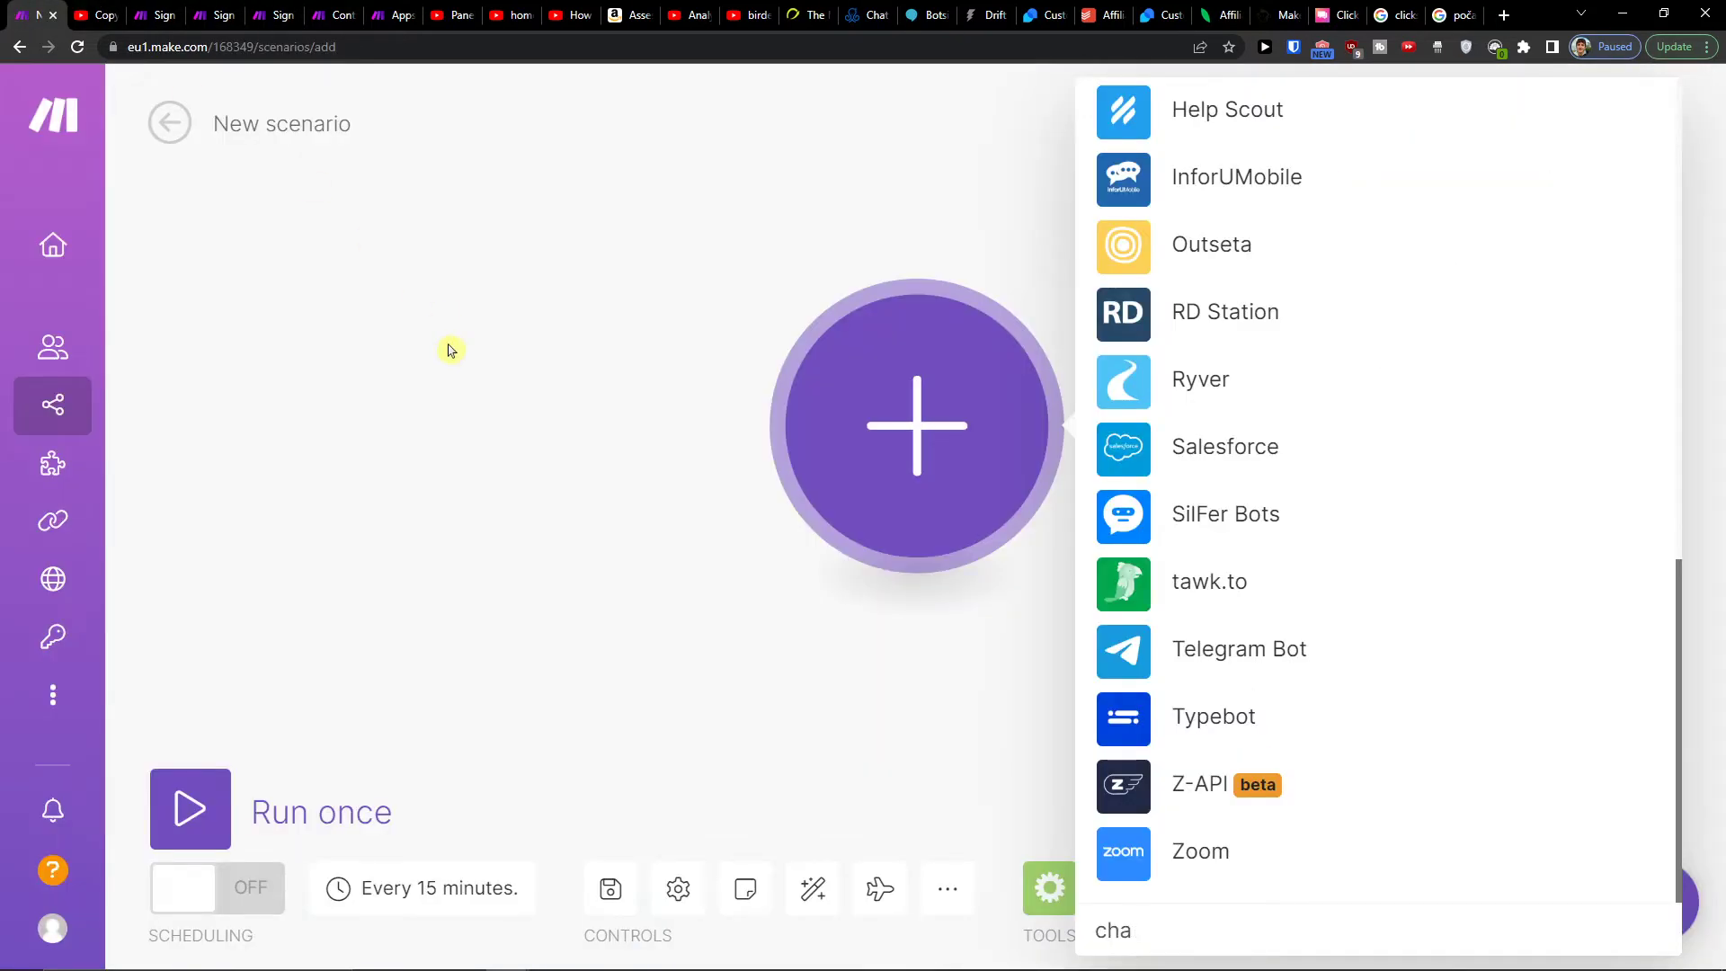
{"action": "type", "text": "manychat"}
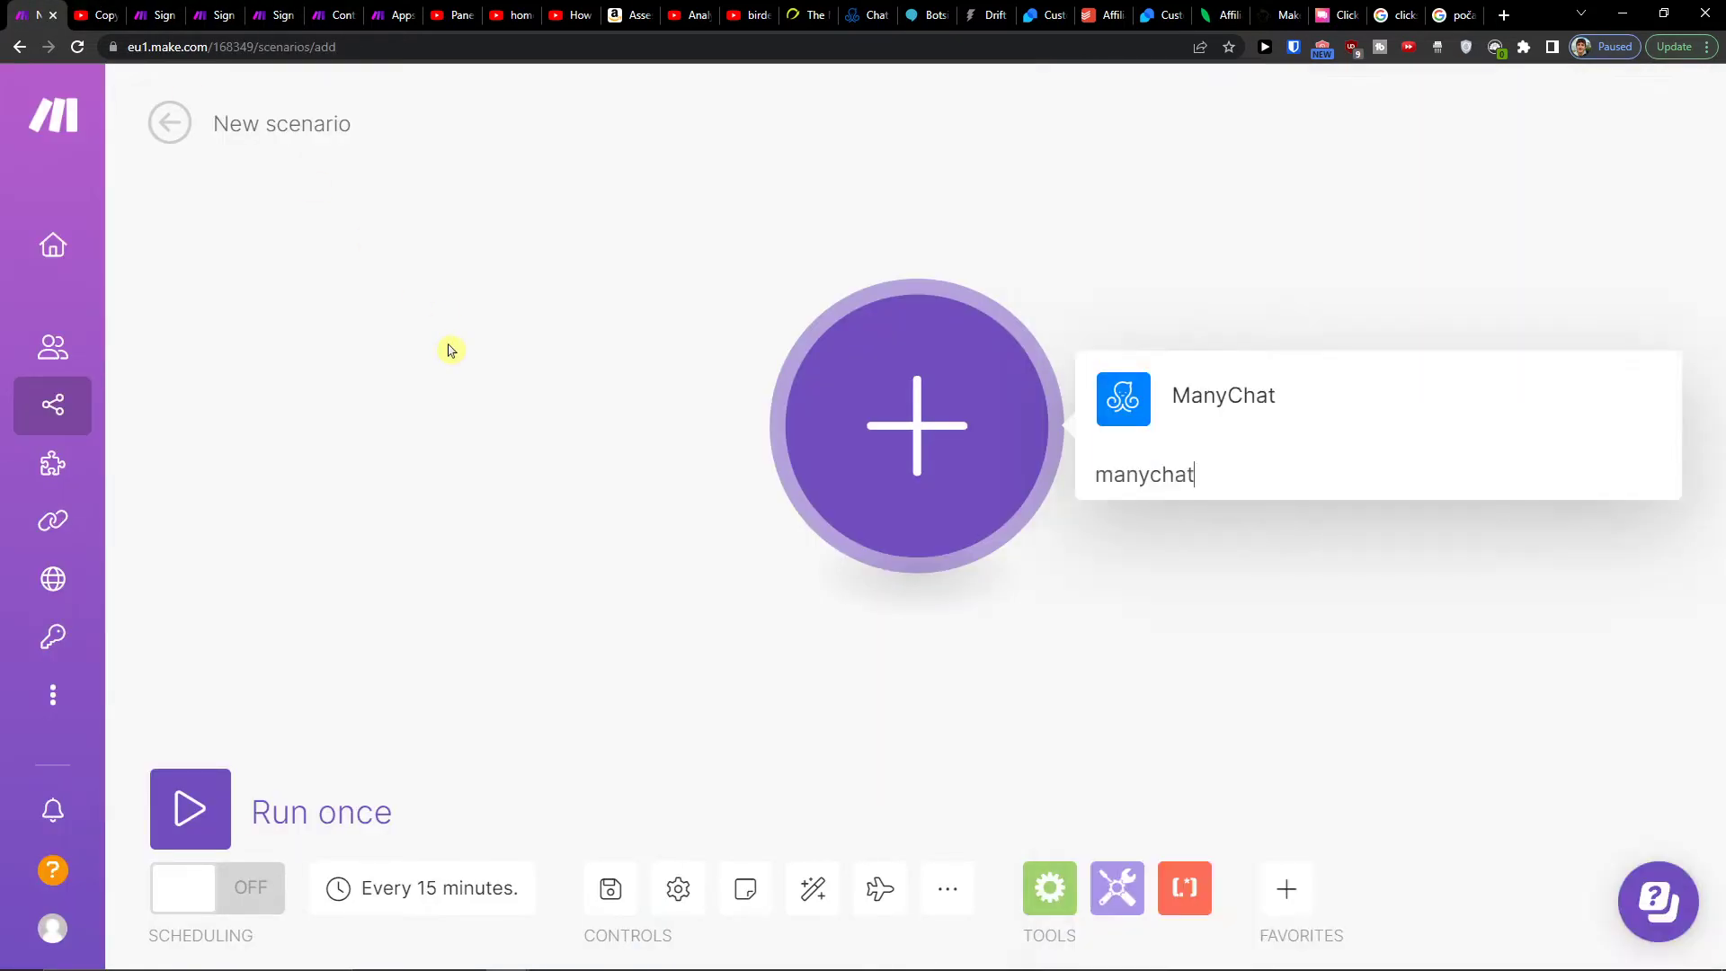
{"action": "left_click", "coordinate": [1222, 395]}
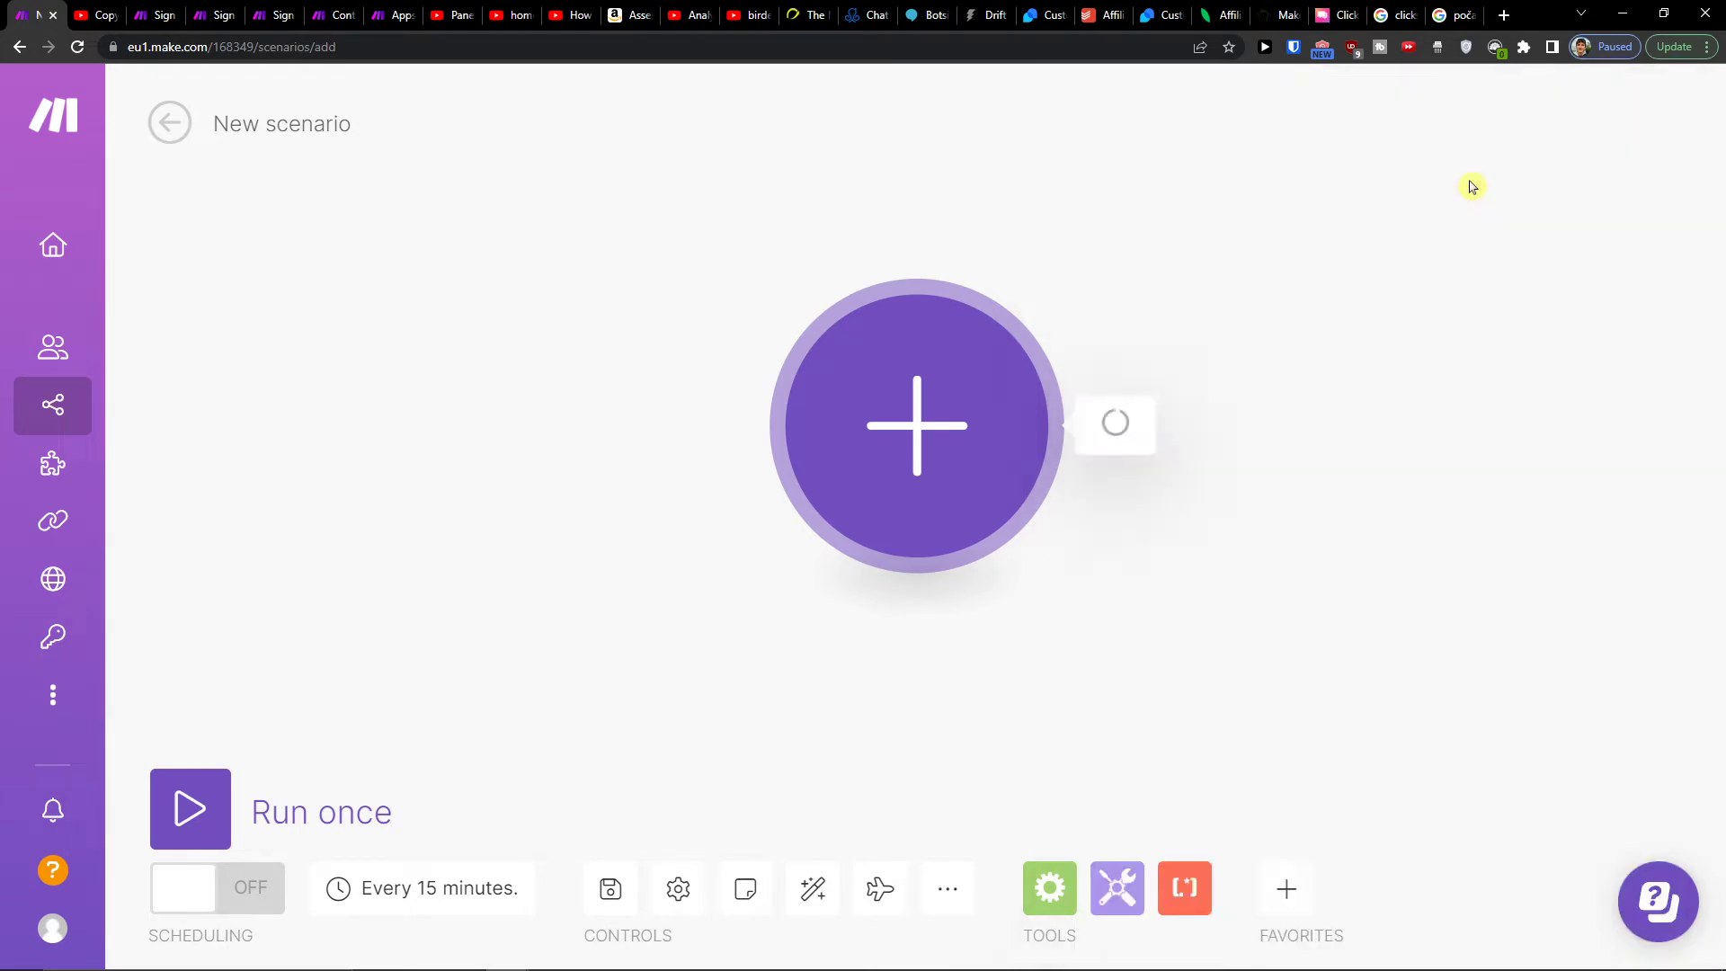
Select ManyChat's Watch Incoming Data trigger as the first module
{"action": "left_click", "coordinate": [914, 425]}
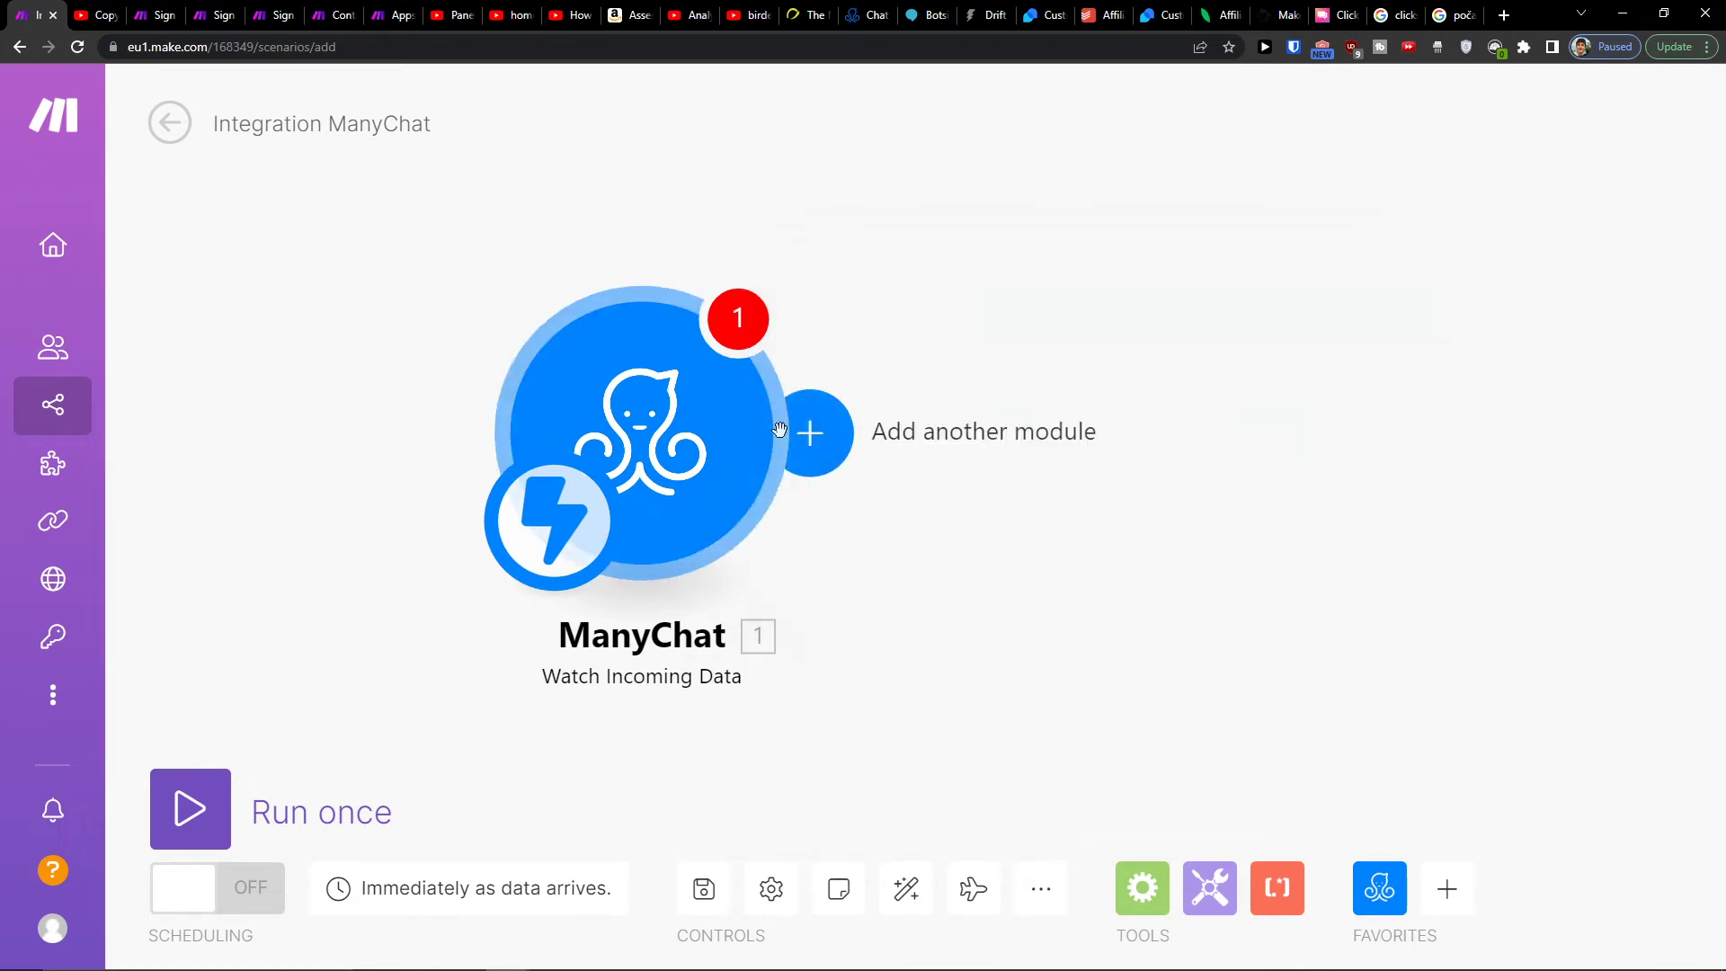
Add a HubSpot CRM Create a Record module after the ManyChat trigger
{"action": "left_click", "coordinate": [809, 431]}
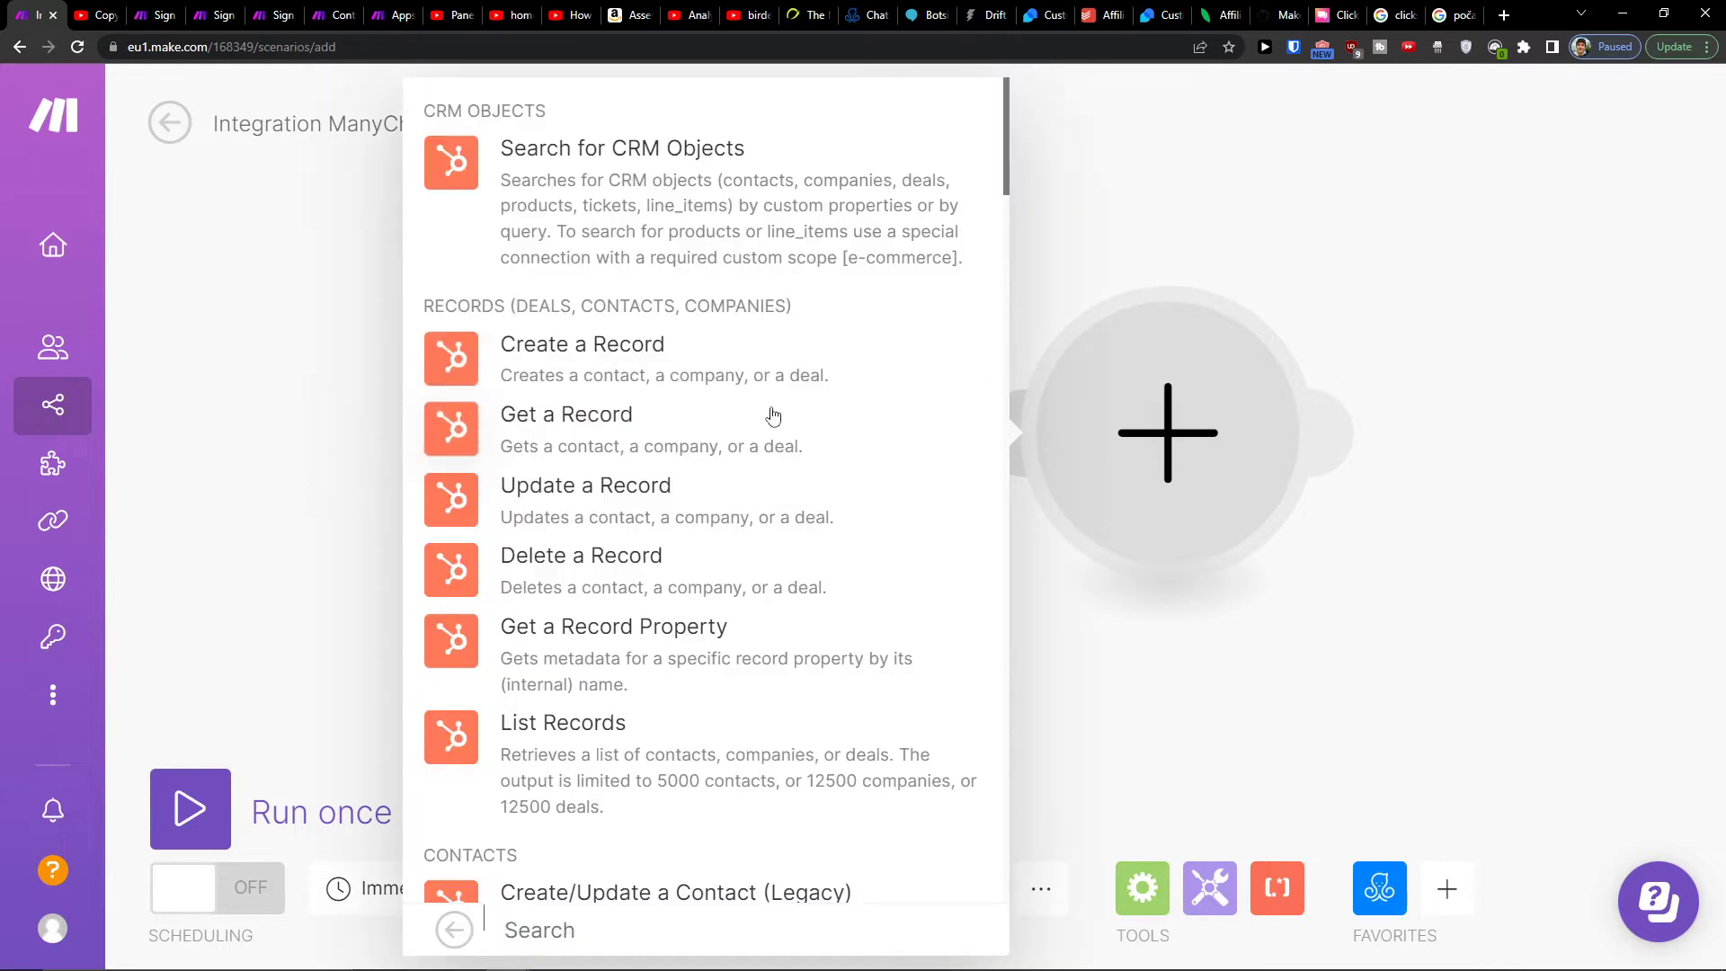
{"action": "mouse_move", "coordinate": [734, 389]}
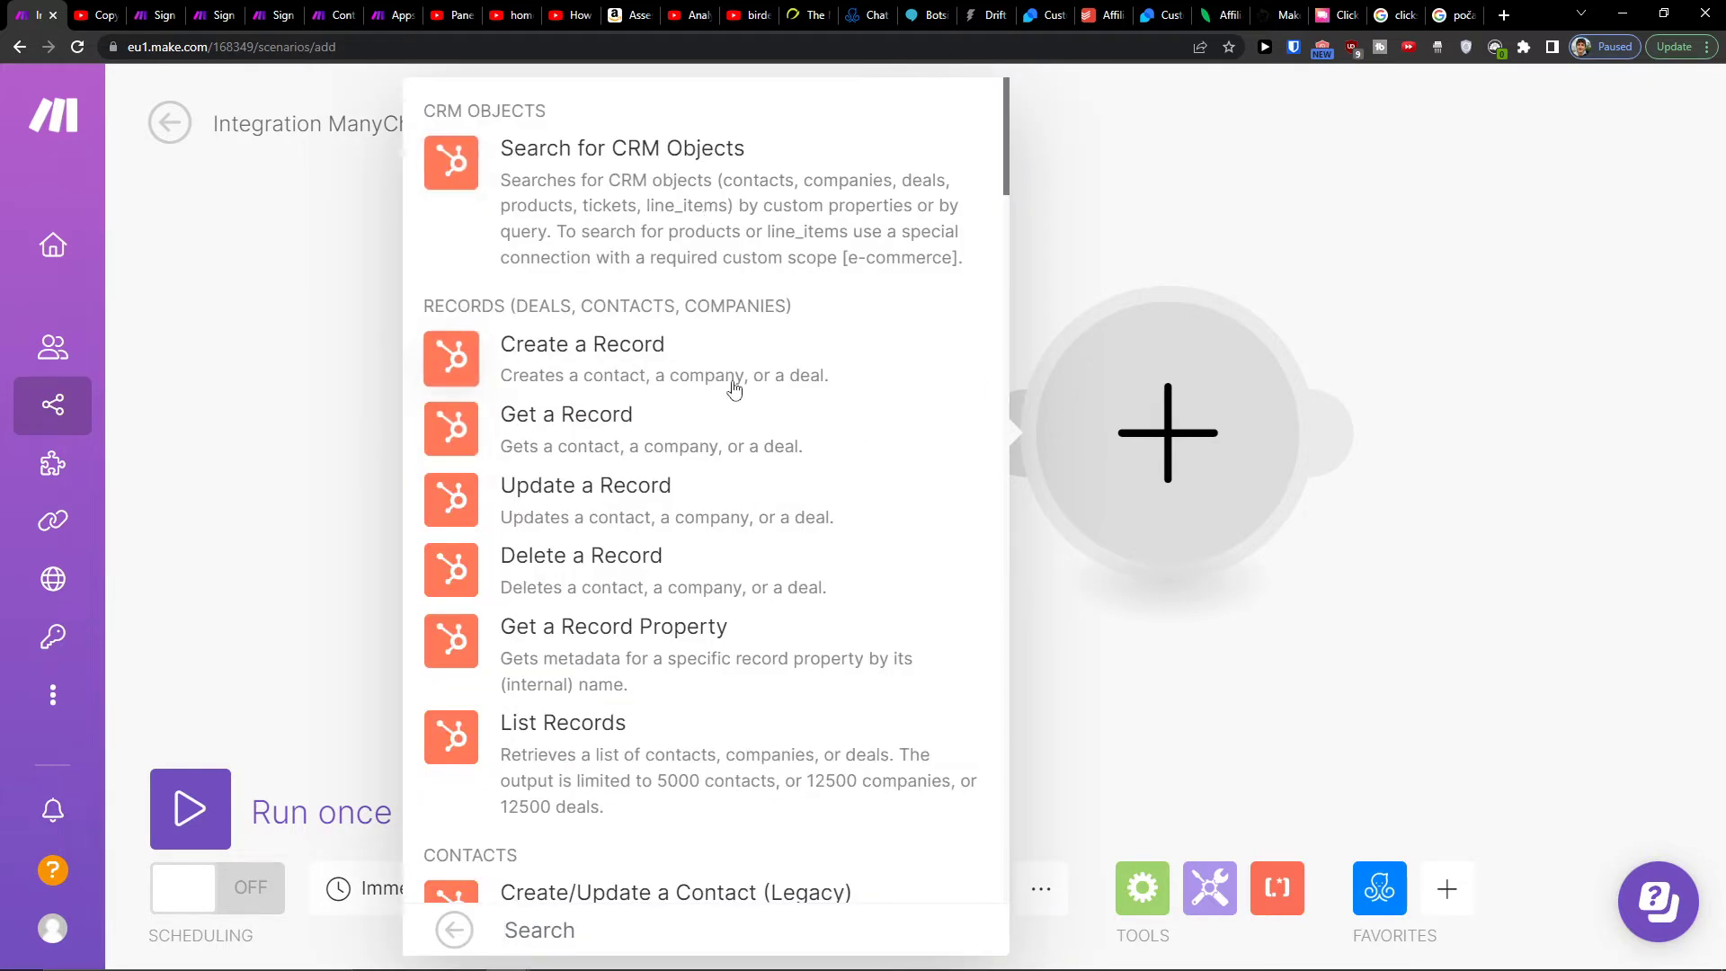
{"action": "mouse_move", "coordinate": [716, 518]}
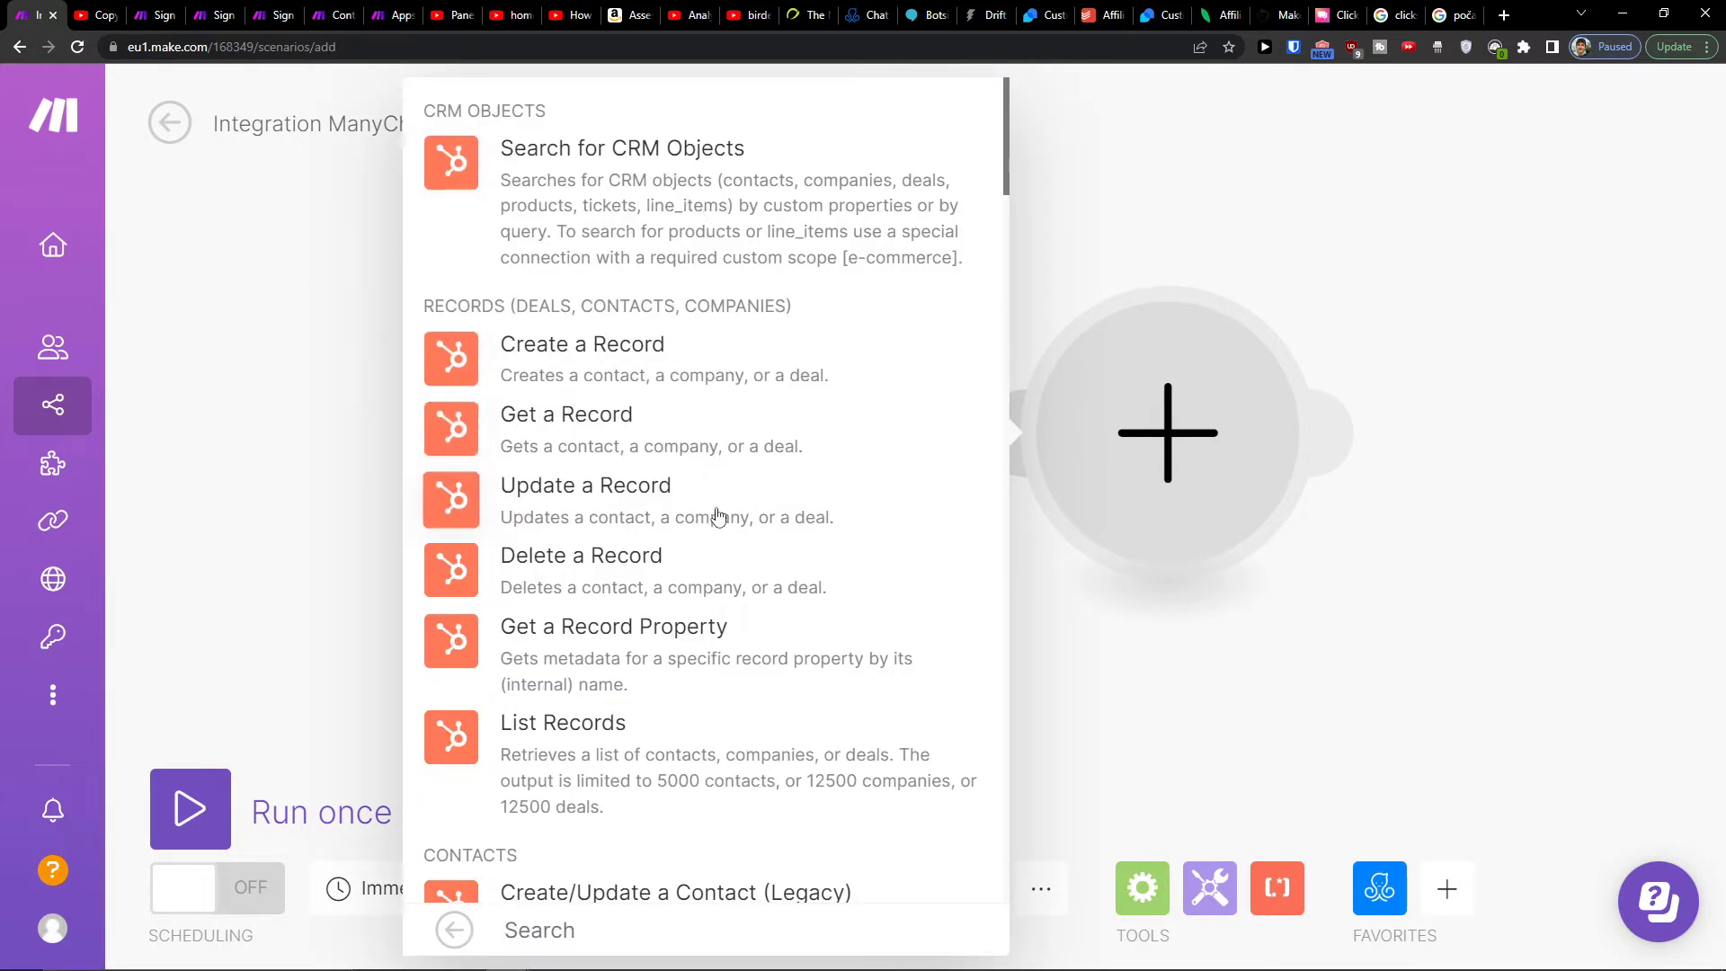
{"action": "mouse_move", "coordinate": [713, 491]}
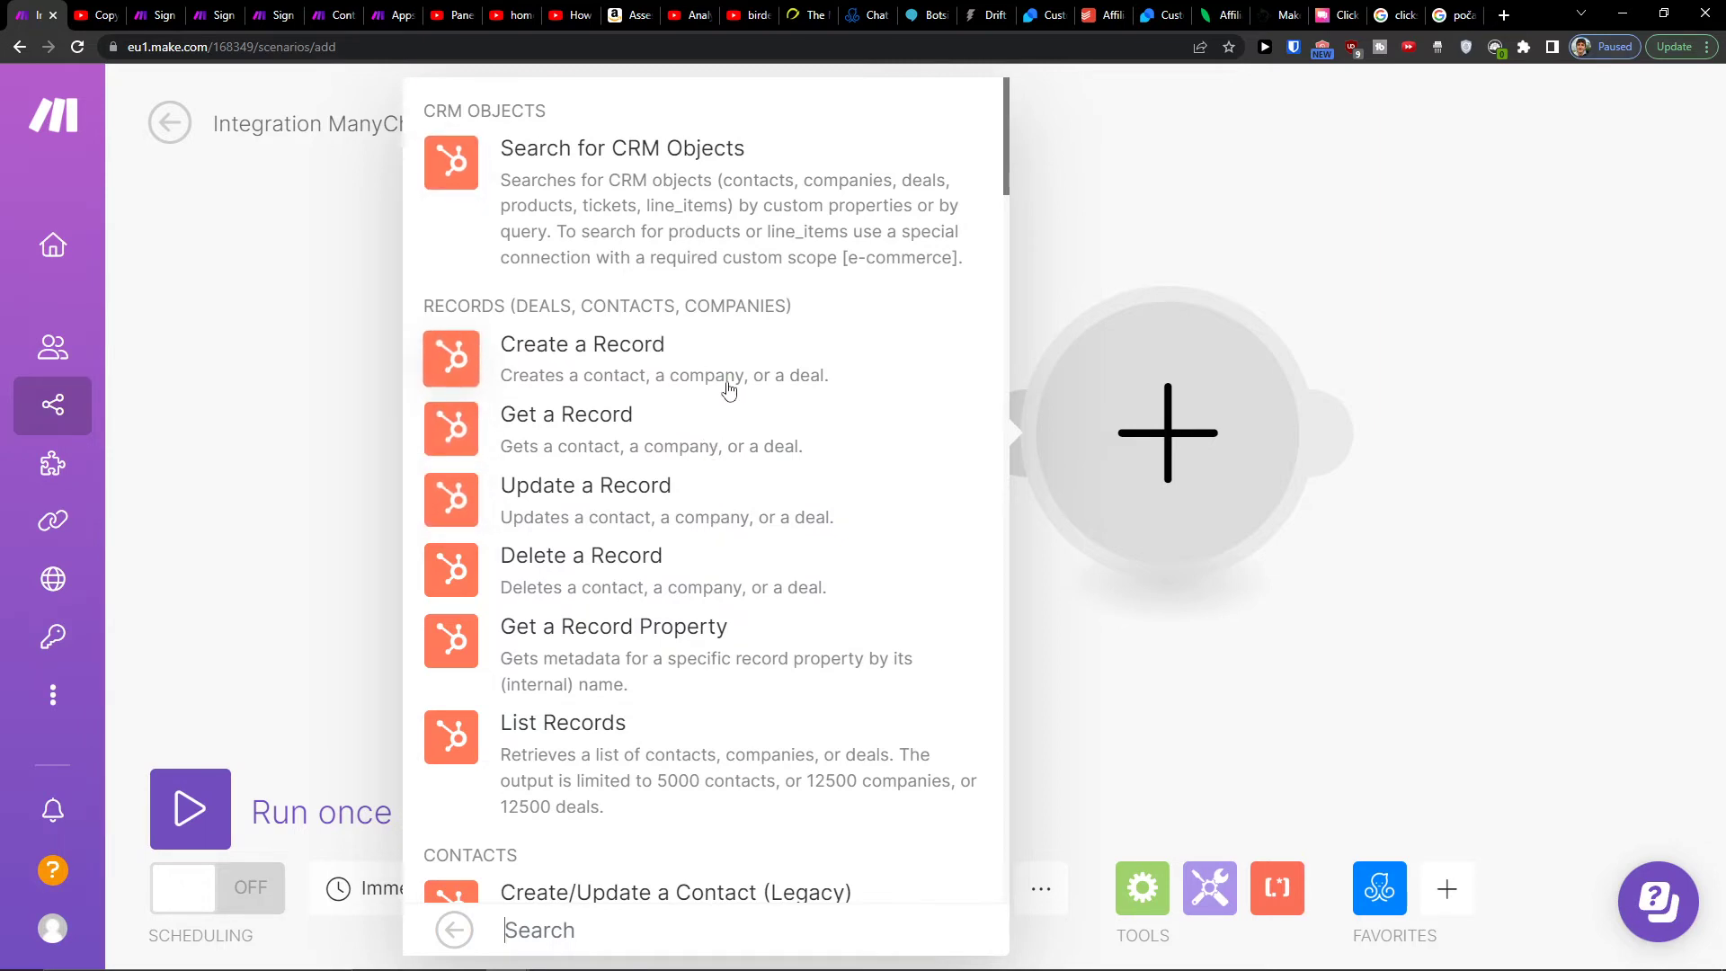
{"action": "scroll", "scroll_direction": "down", "scroll_amount": 3}
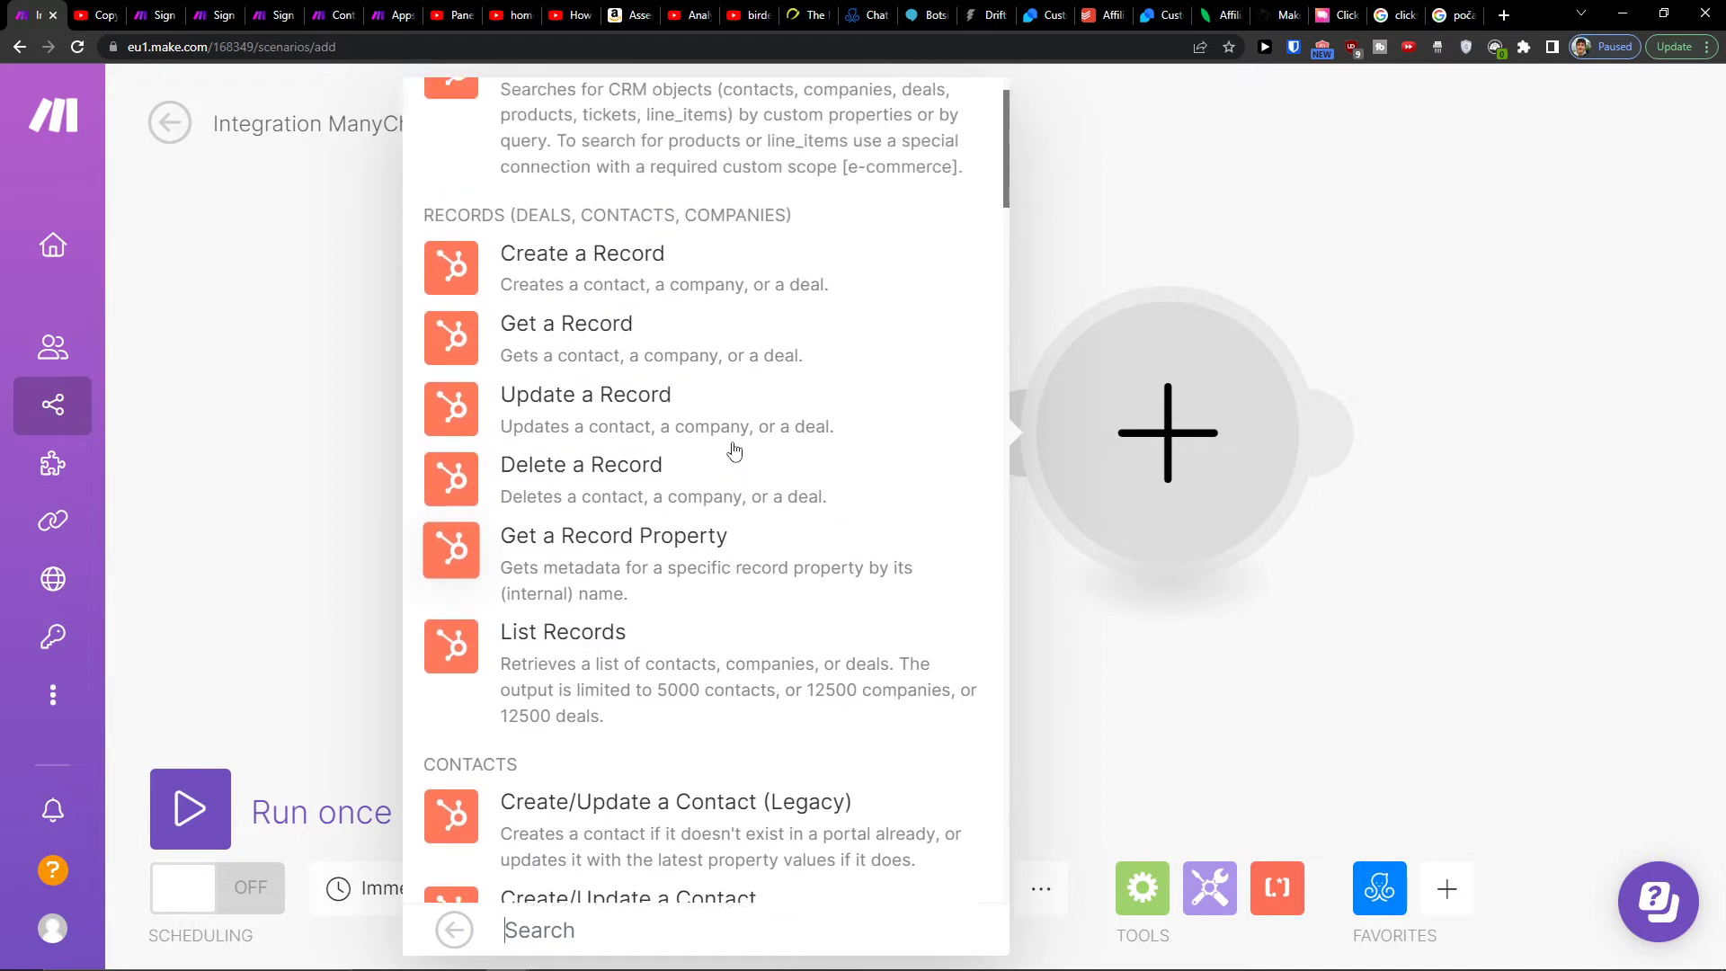
{"action": "left_click", "coordinate": [581, 253]}
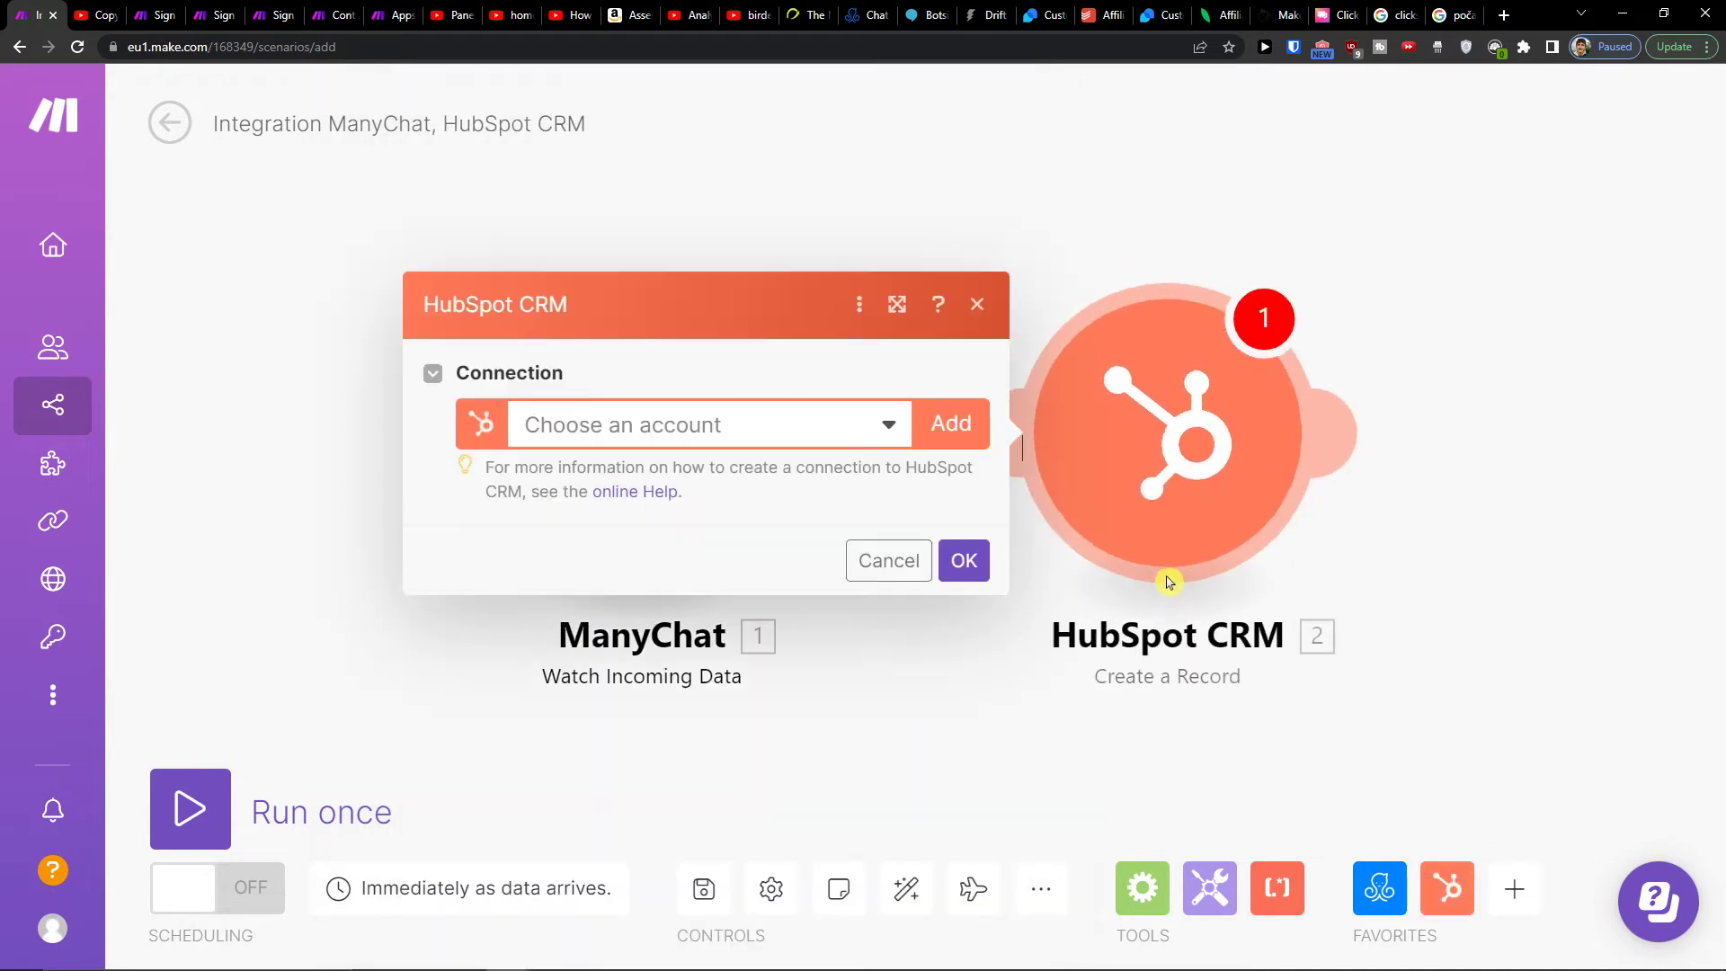
Cancel the HubSpot CRM connection dialog without choosing an account
{"action": "left_click", "coordinate": [887, 560]}
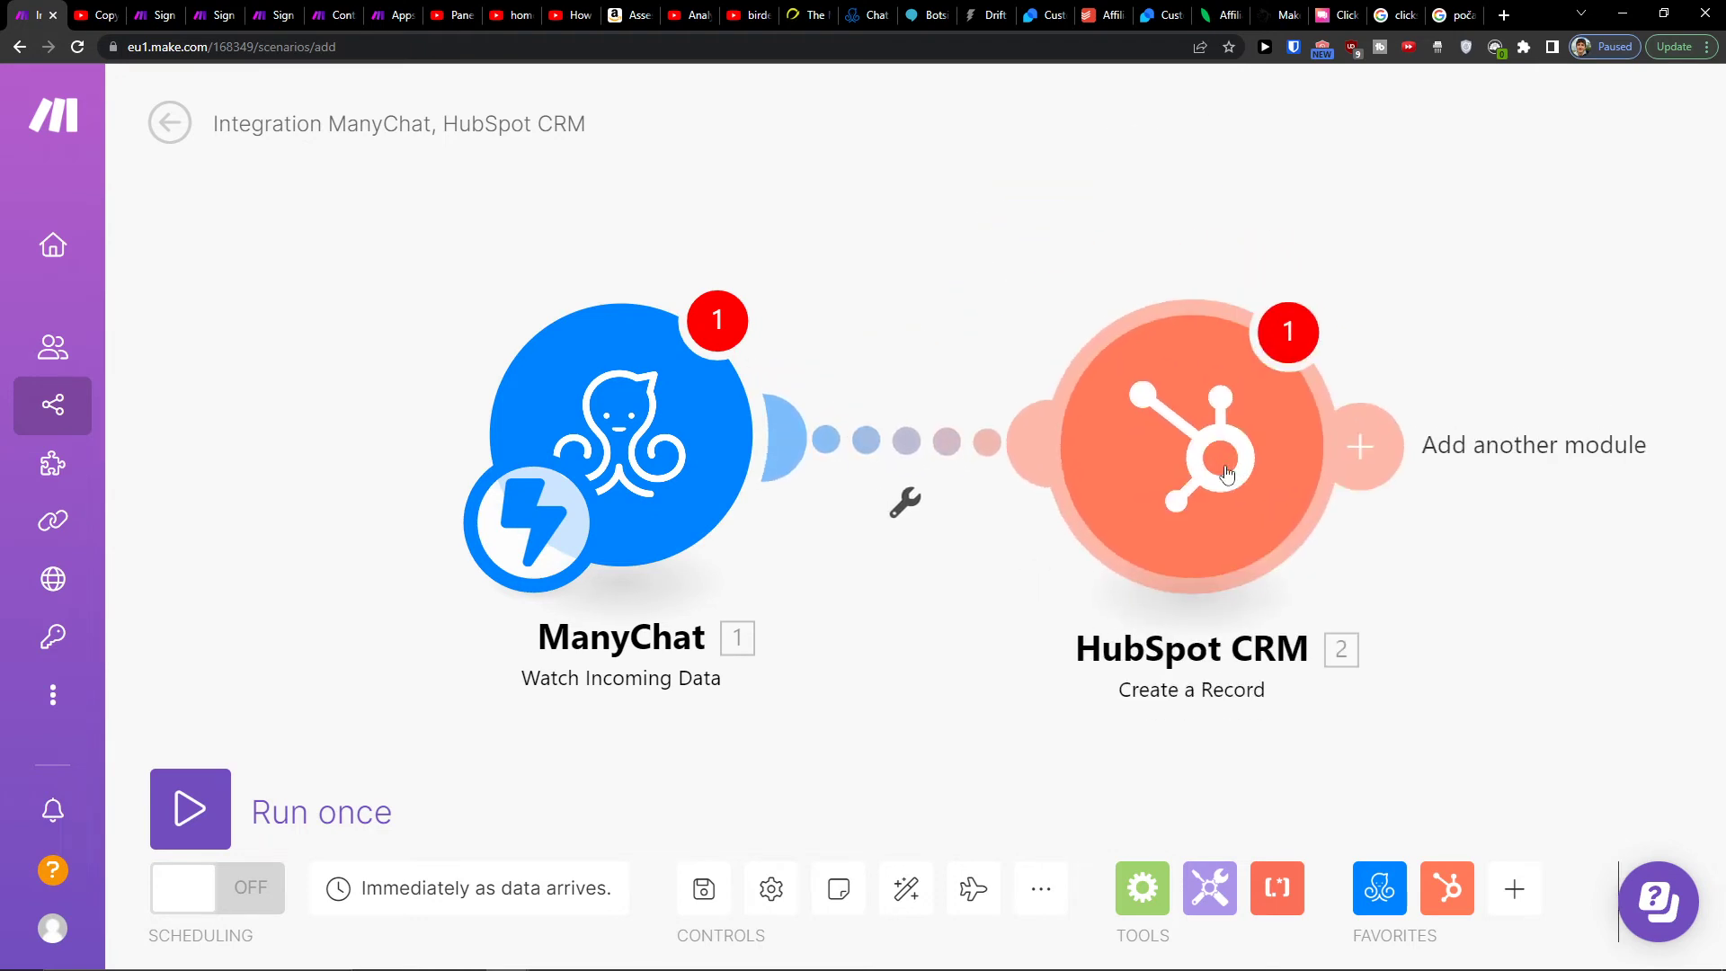
{"action": "mouse_move", "coordinate": [735, 901]}
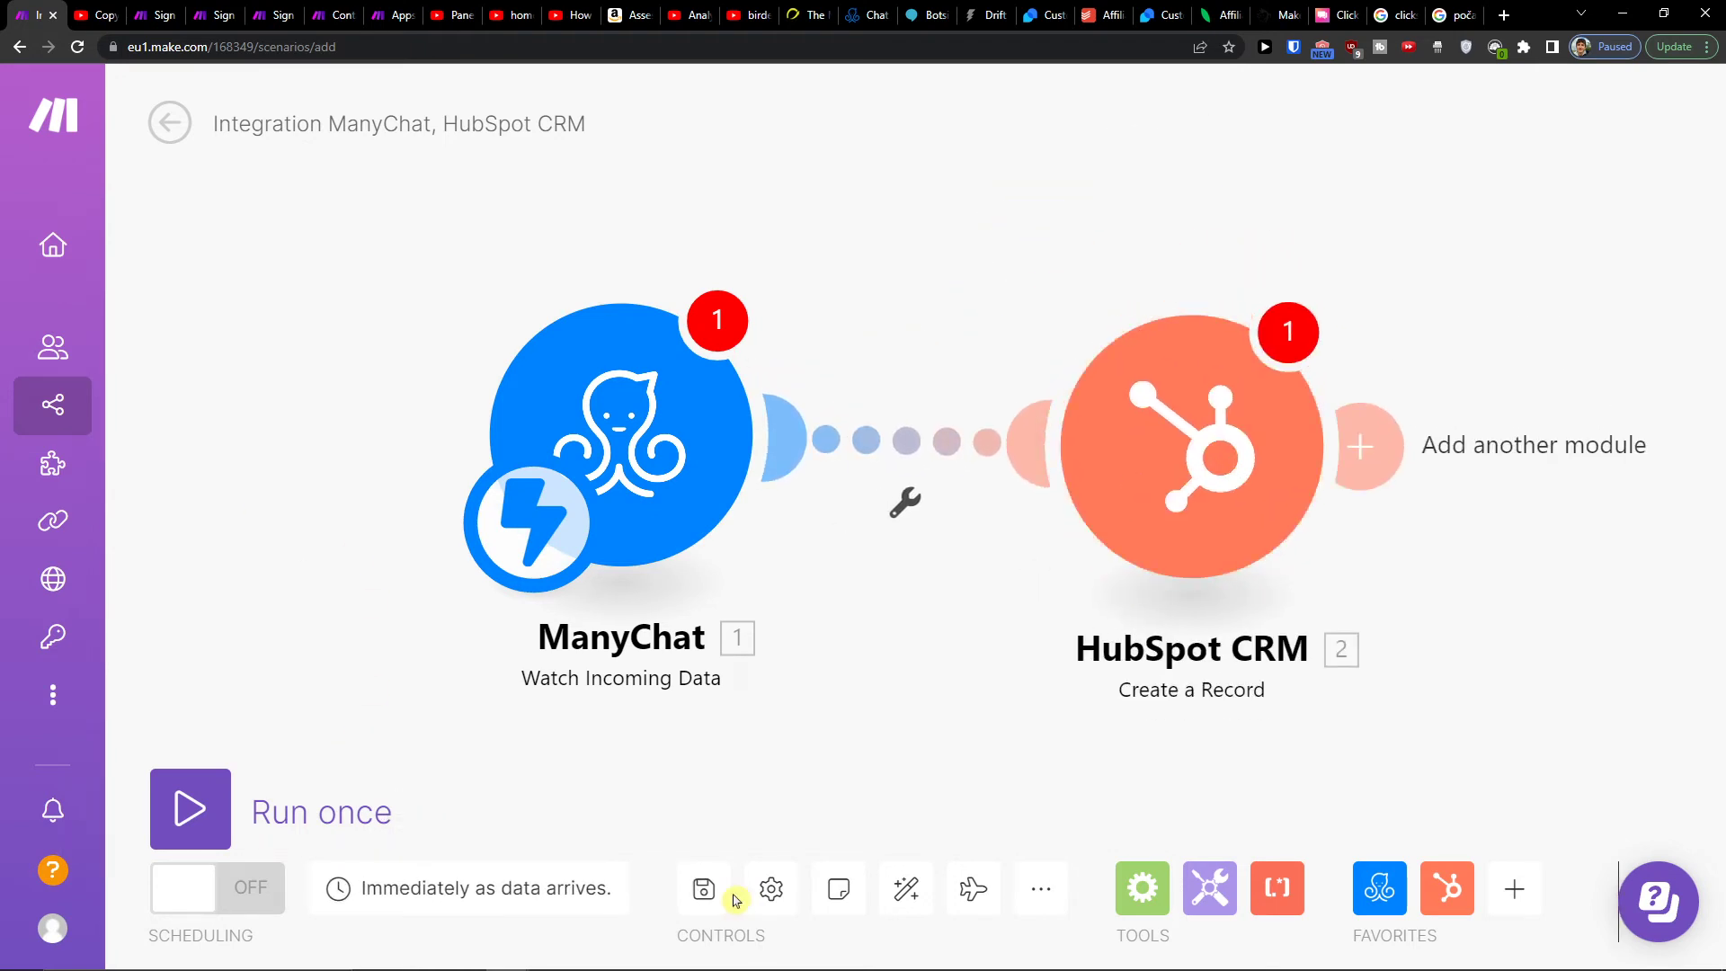
{"action": "mouse_move", "coordinate": [264, 828]}
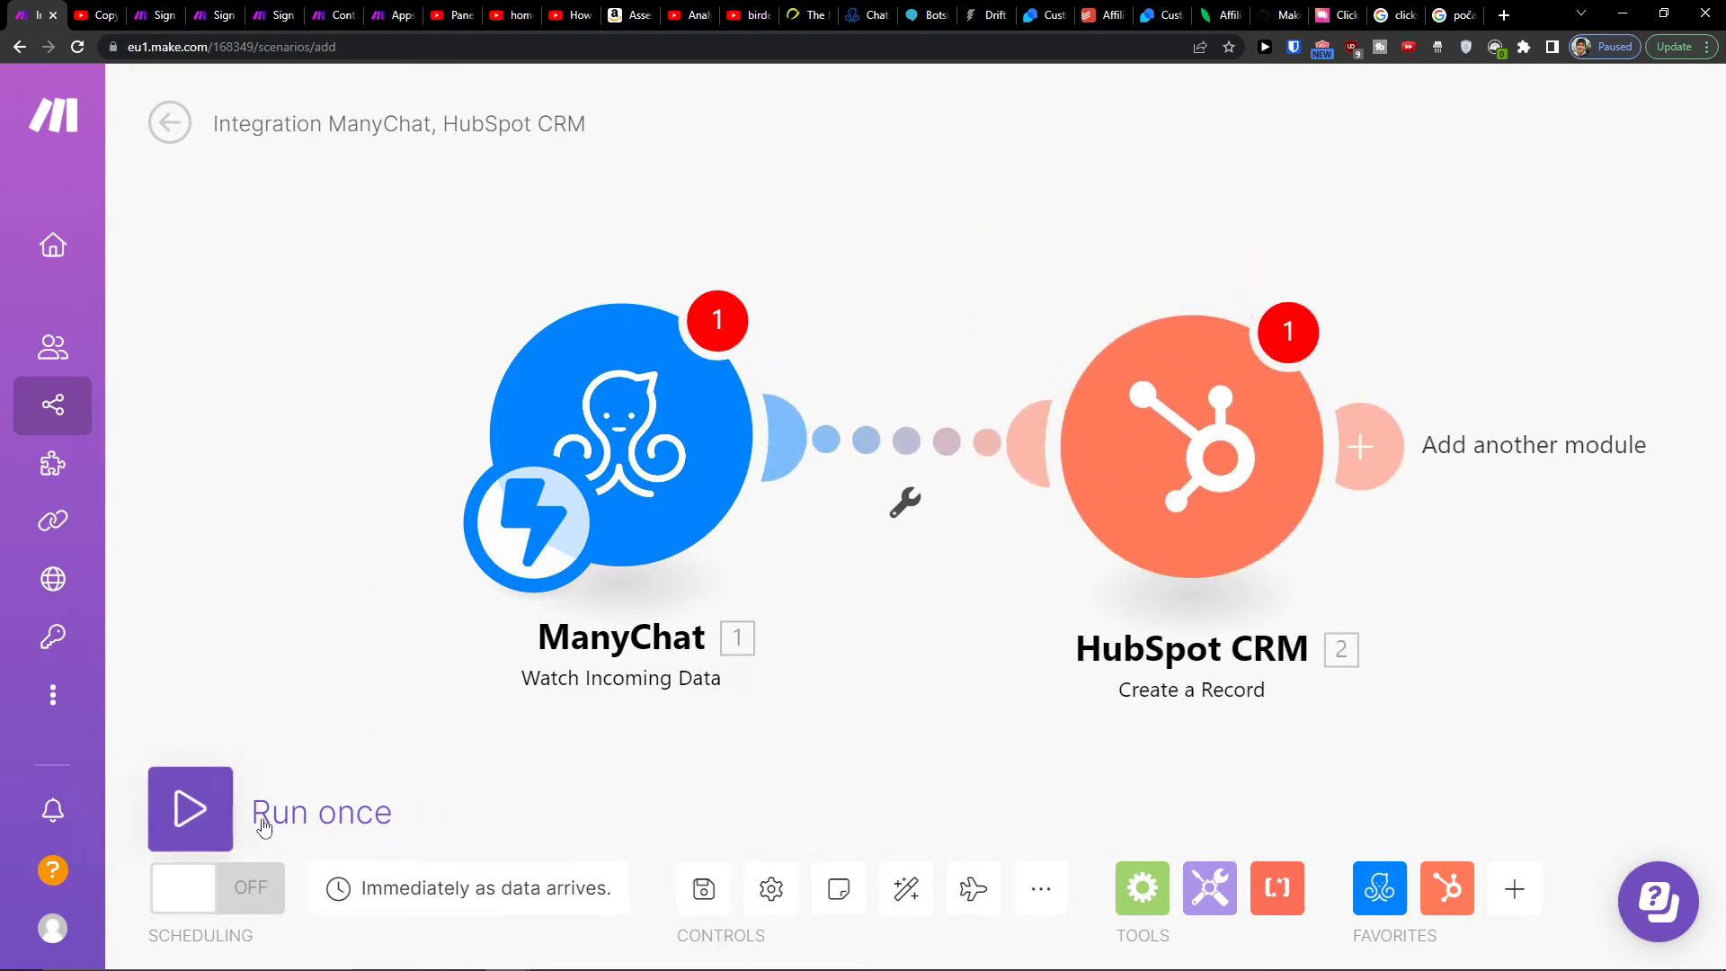
{"action": "mouse_move", "coordinate": [157, 14]}
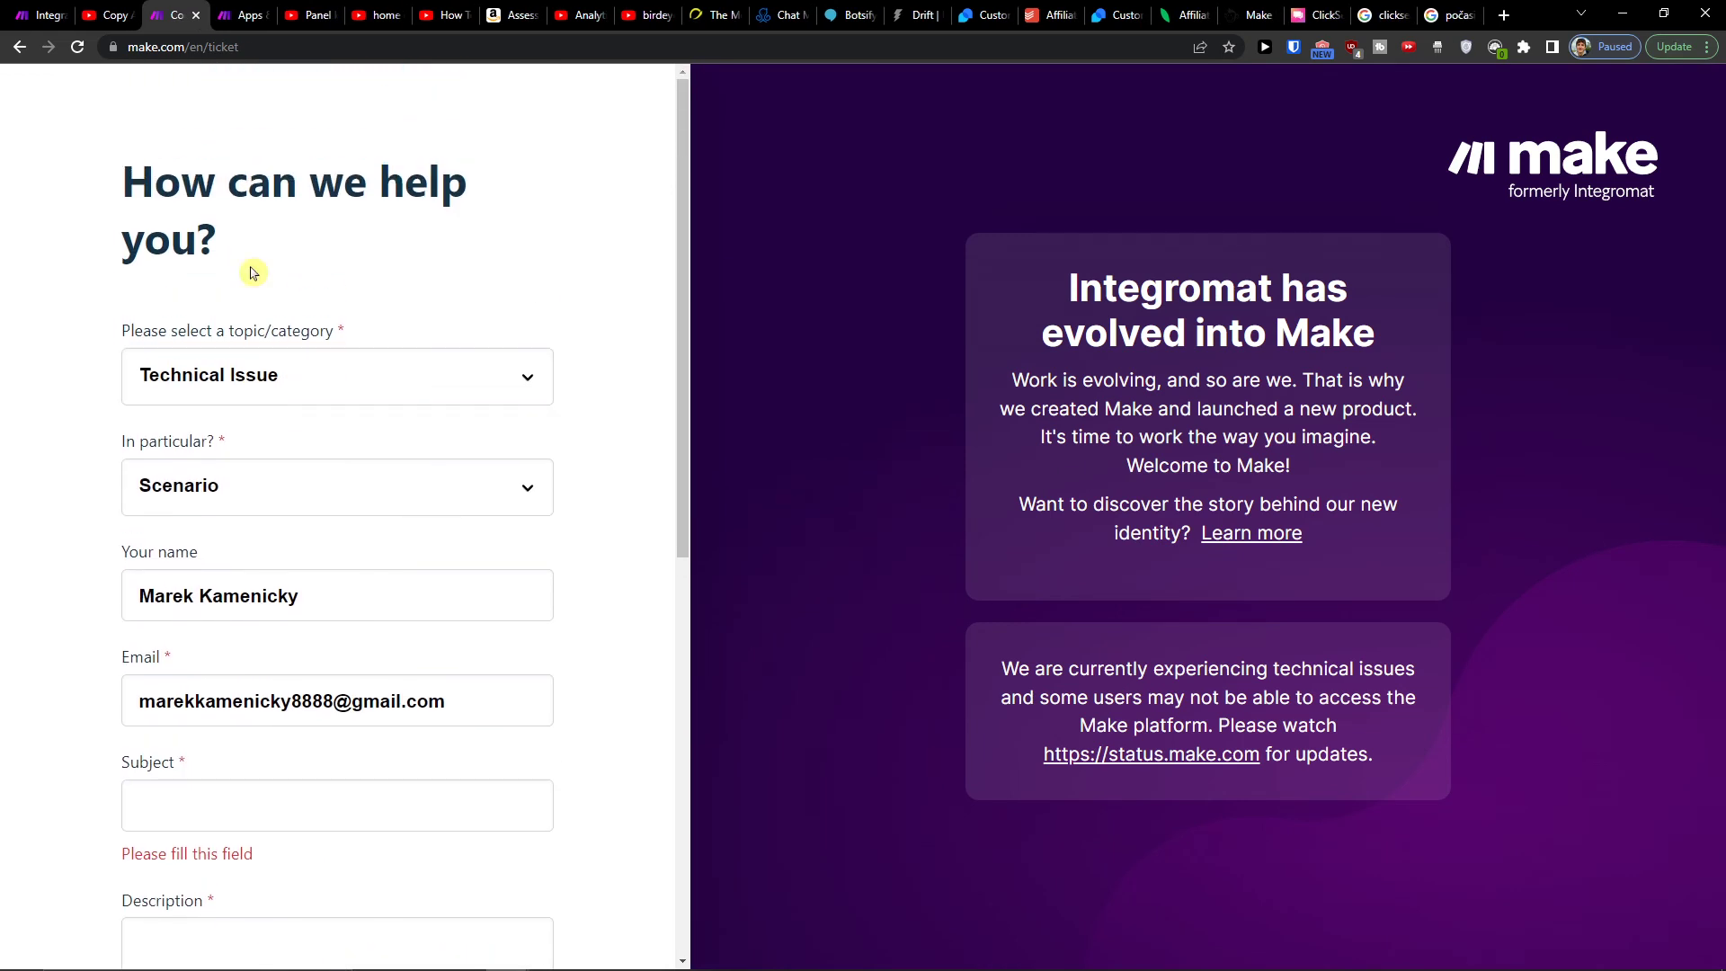
{"action": "mouse_move", "coordinate": [201, 323]}
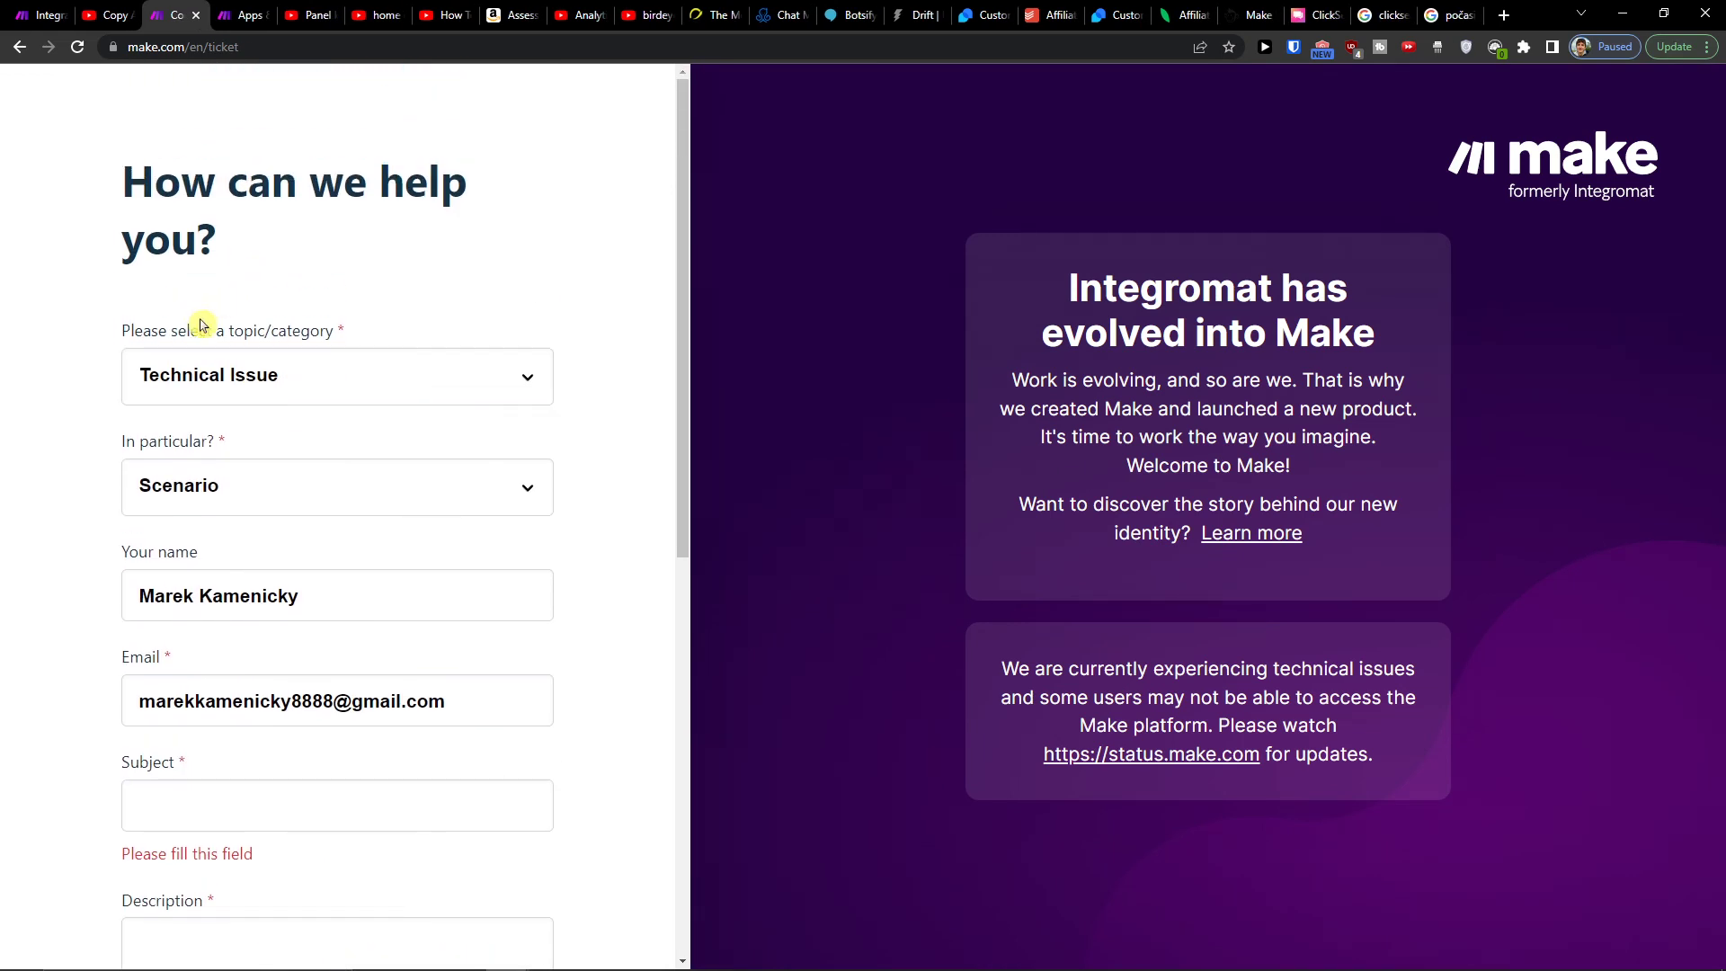
Scroll down Make's support ticket form with Technical Issue and Scenario selected
{"action": "scroll", "scroll_direction": "down", "scroll_amount": 3}
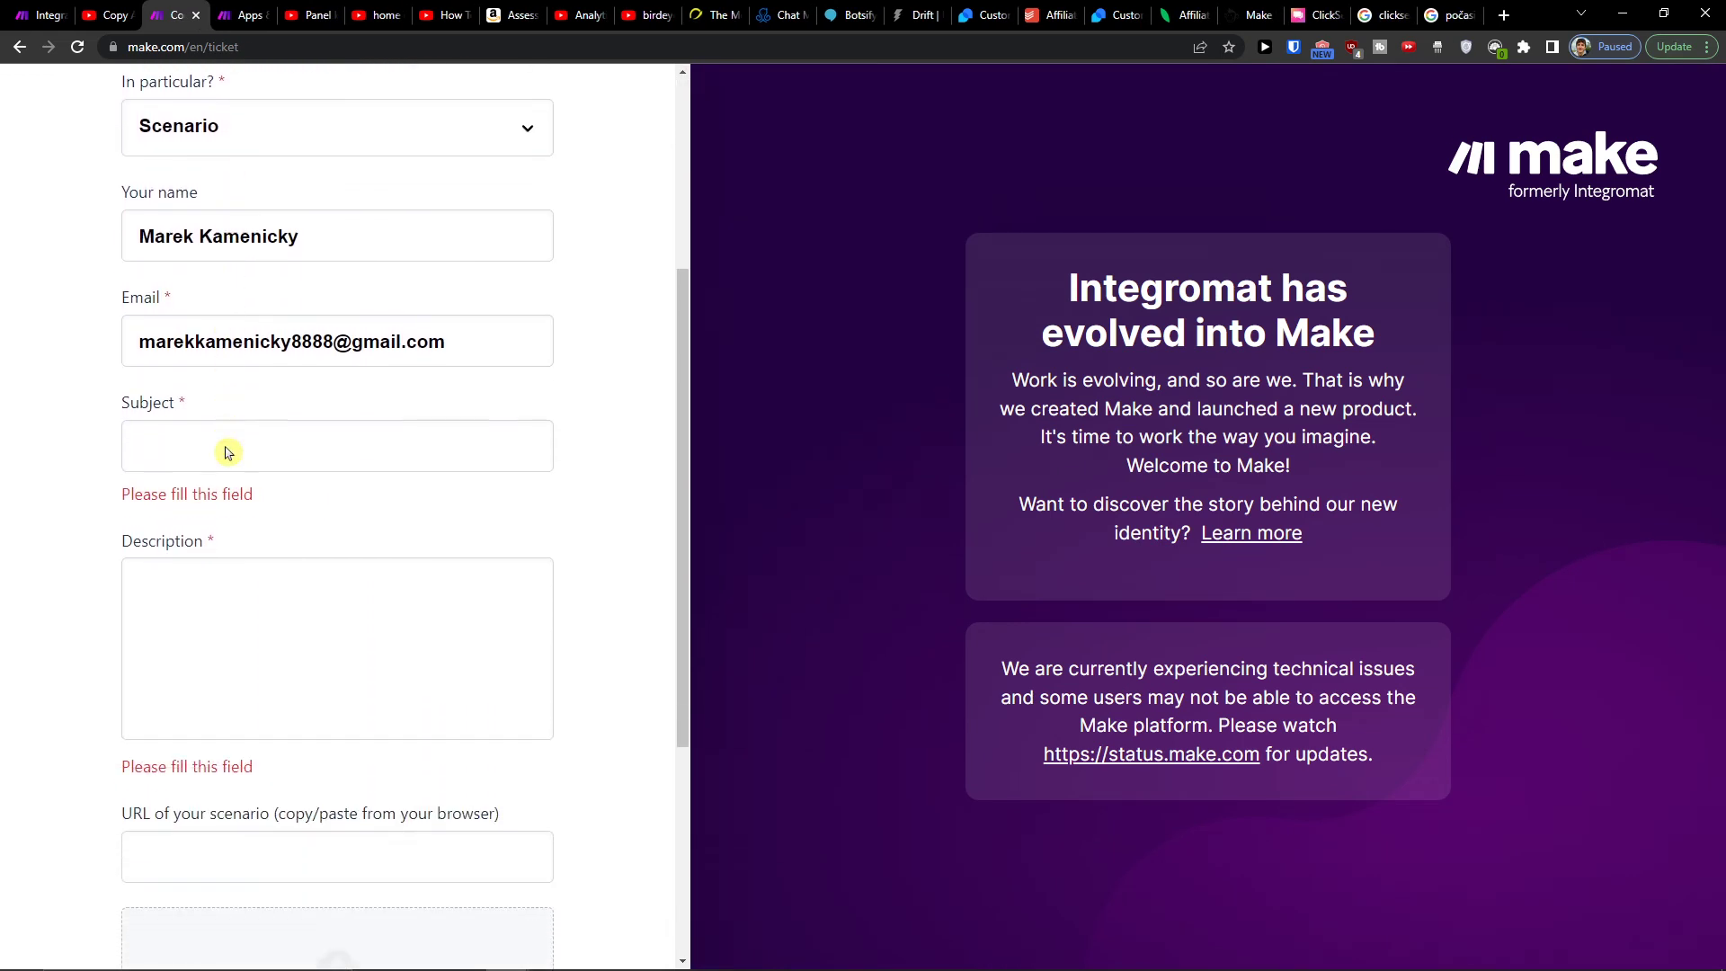